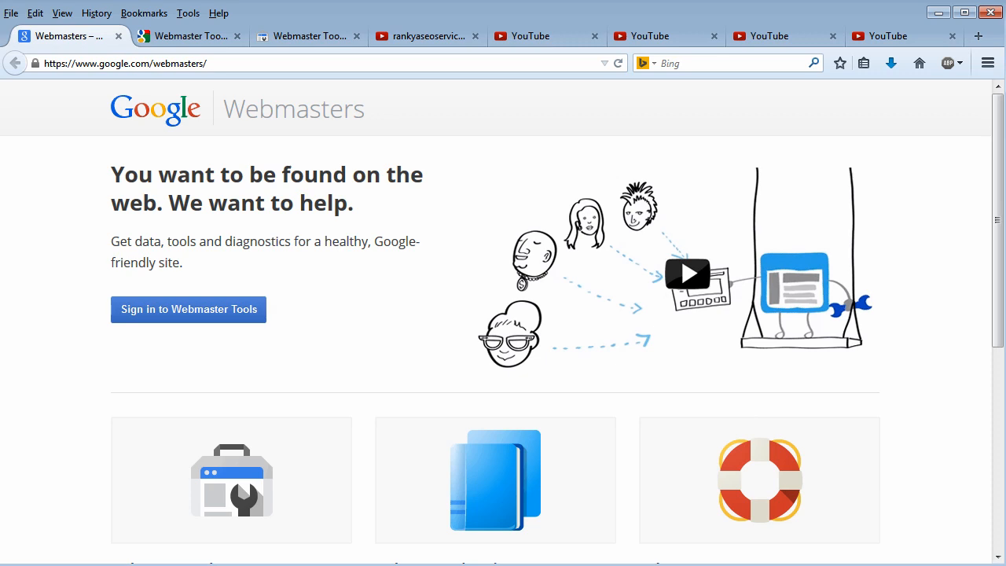
mouse_move(198, 326)
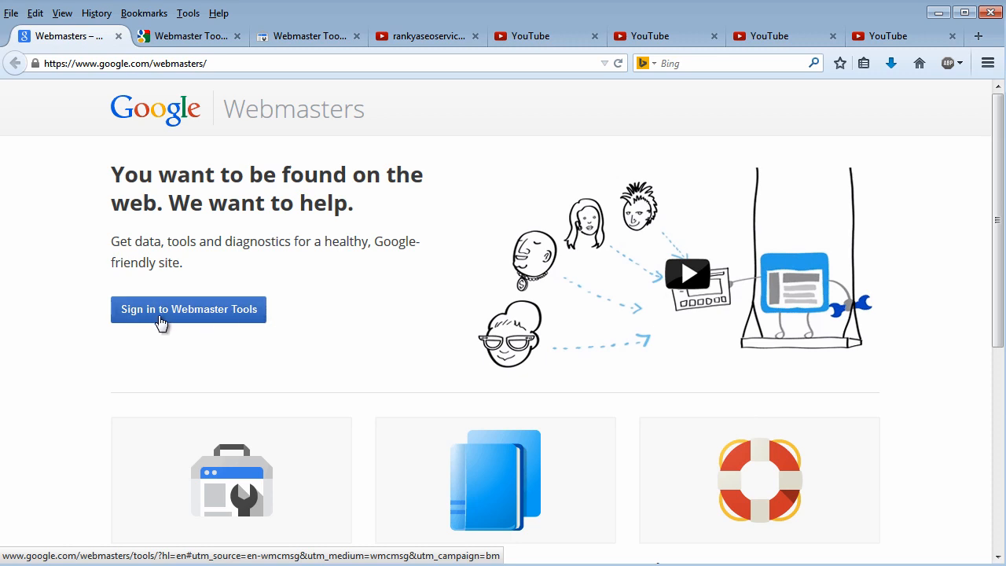
mouse_move(375, 326)
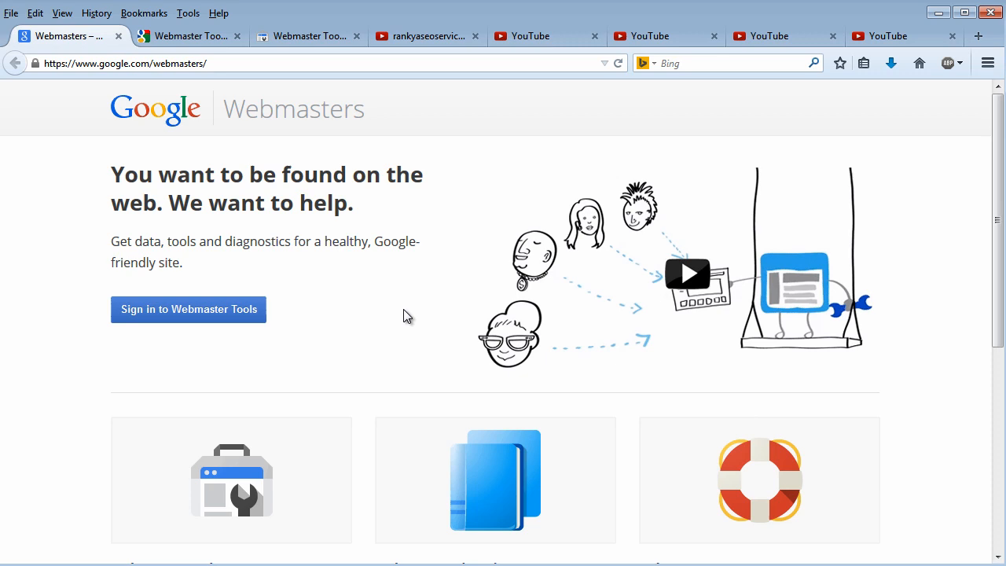
Step: Switch to the Webmaster Tools Help Center tab showing its welcome page
scroll(down, 3)
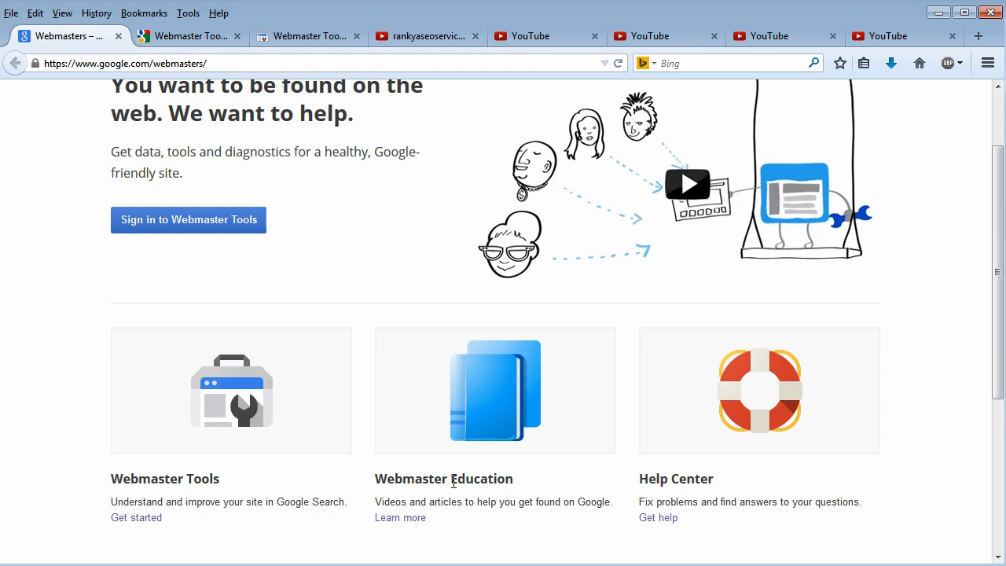
mouse_move(723, 490)
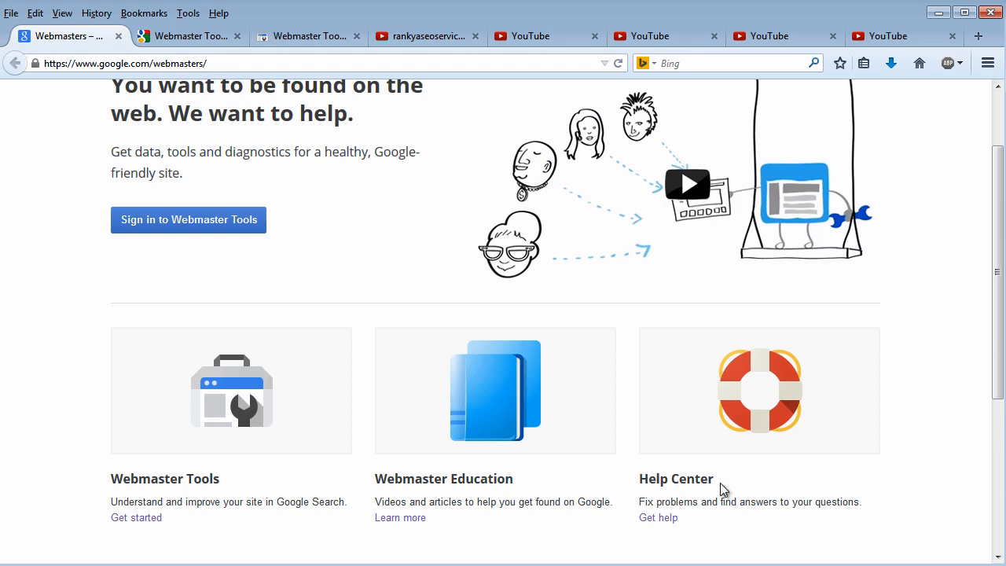
click(659, 517)
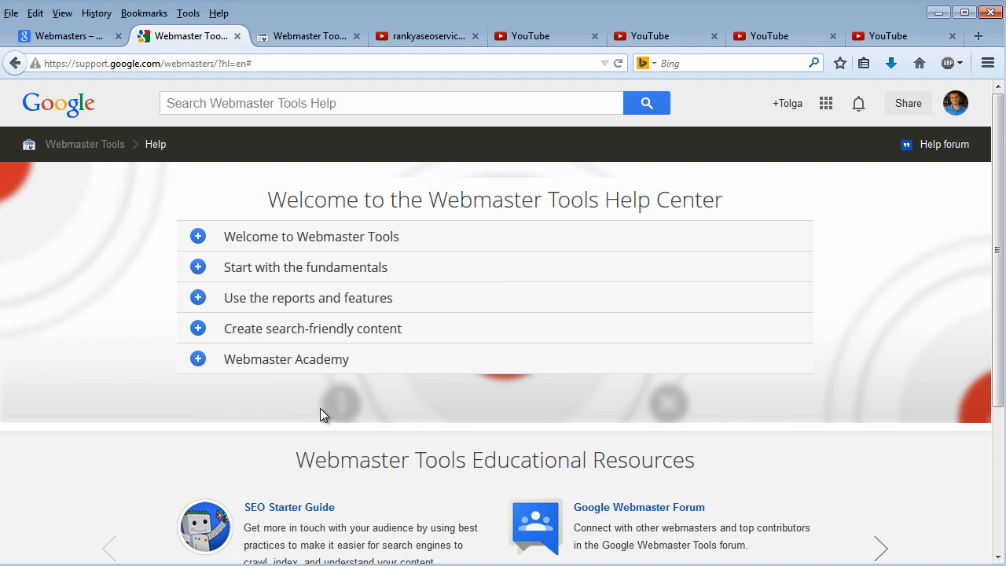
mouse_move(640, 507)
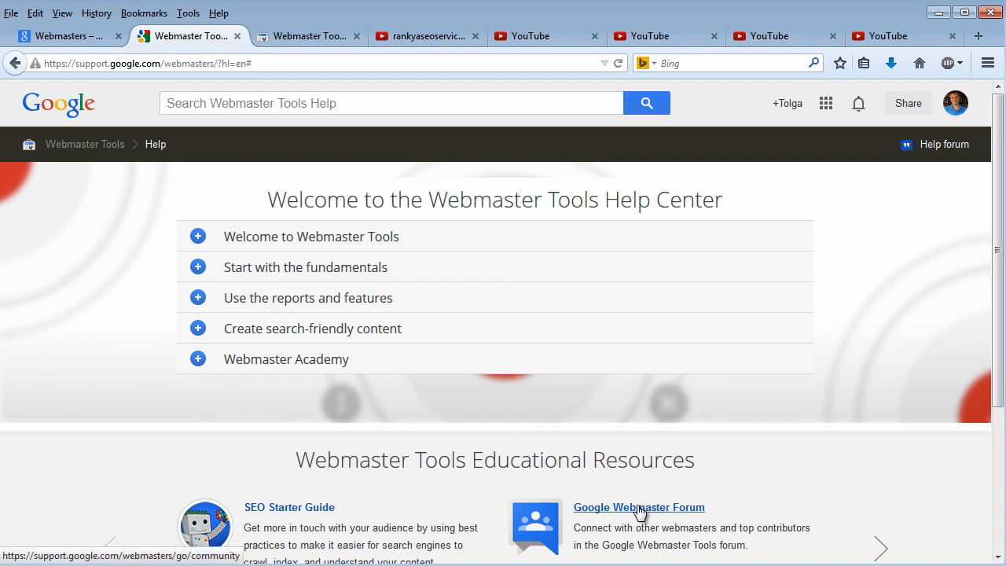
mouse_move(610, 513)
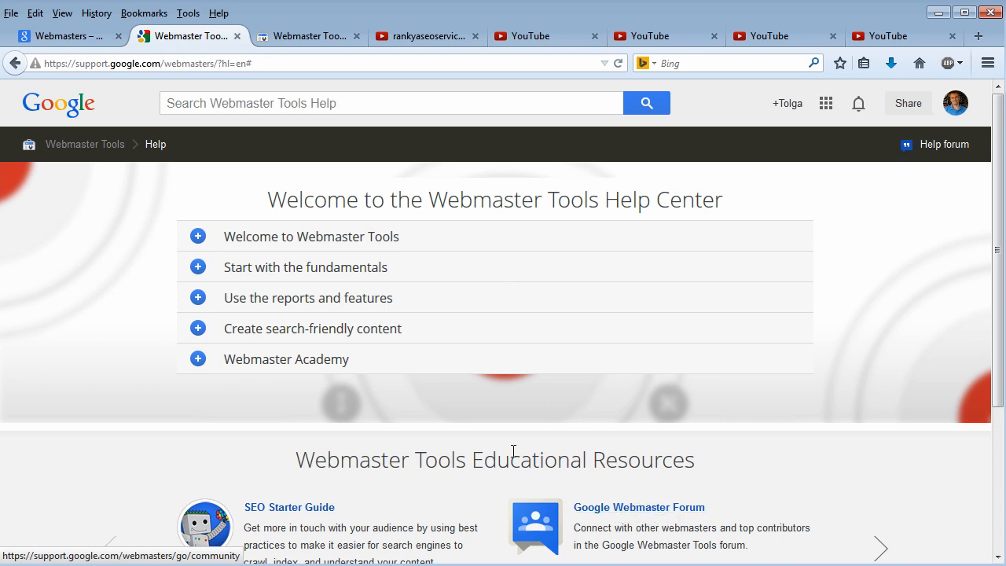
mouse_move(394, 446)
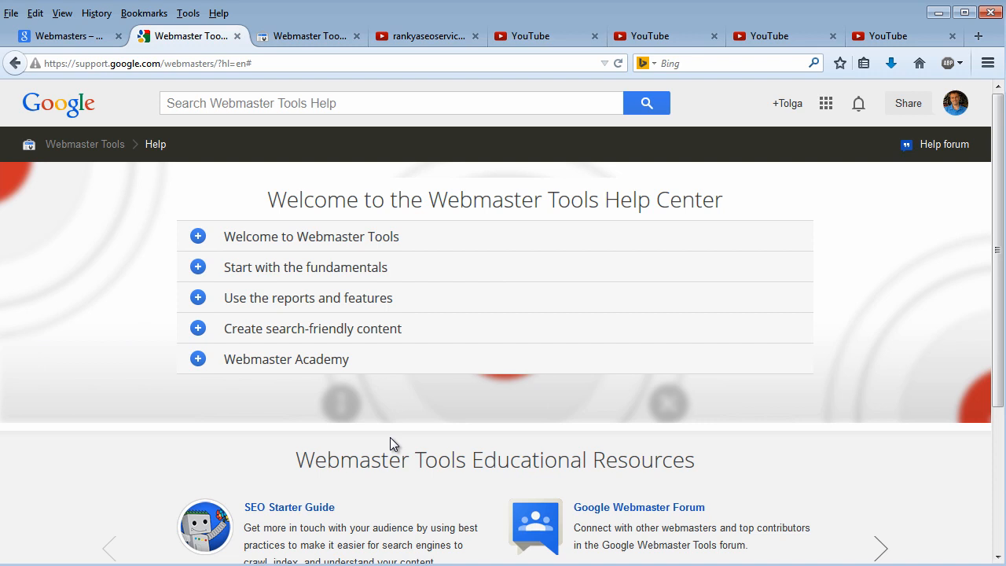
mouse_move(326, 89)
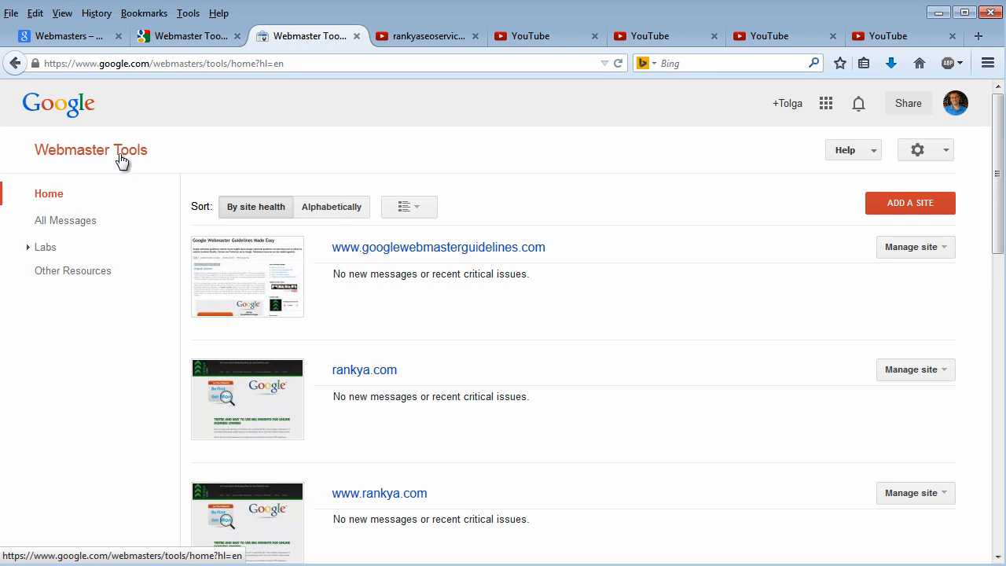
mouse_move(334, 398)
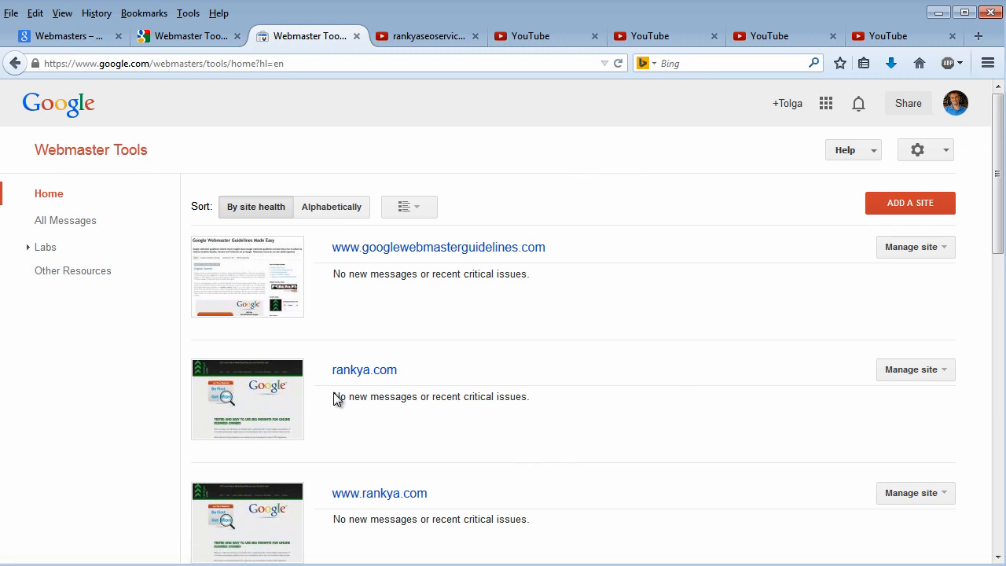
mouse_move(447, 110)
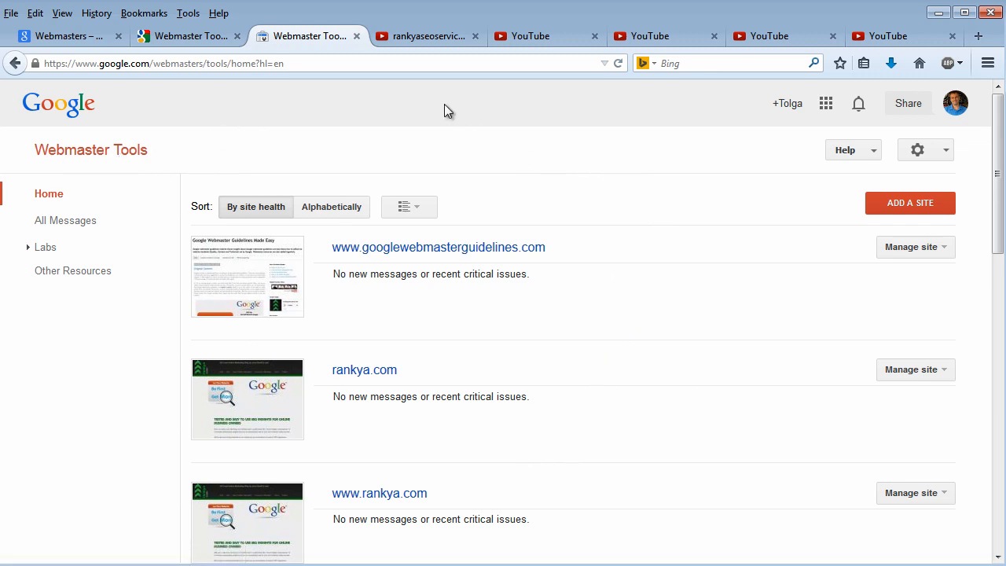
mouse_move(621, 359)
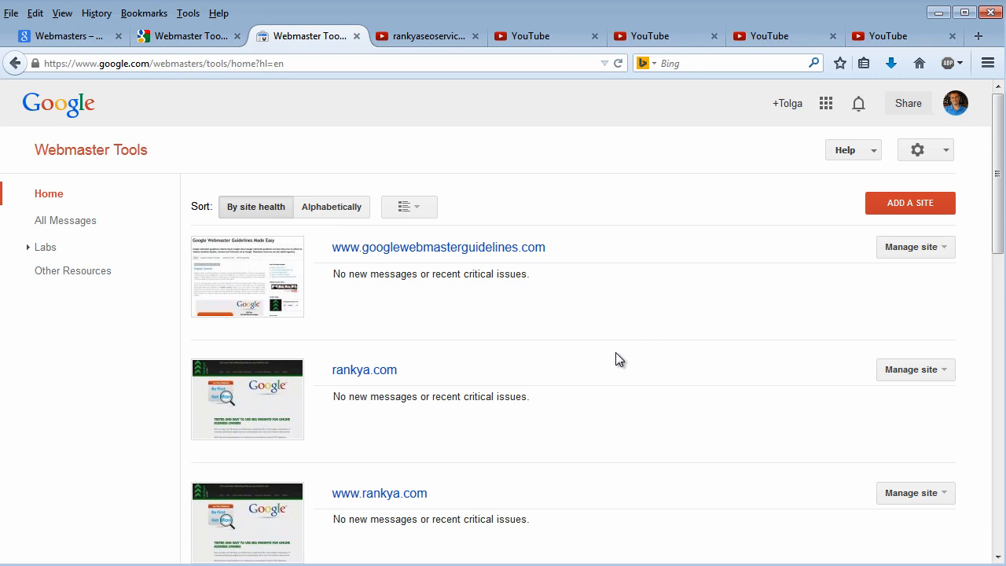
mouse_move(723, 320)
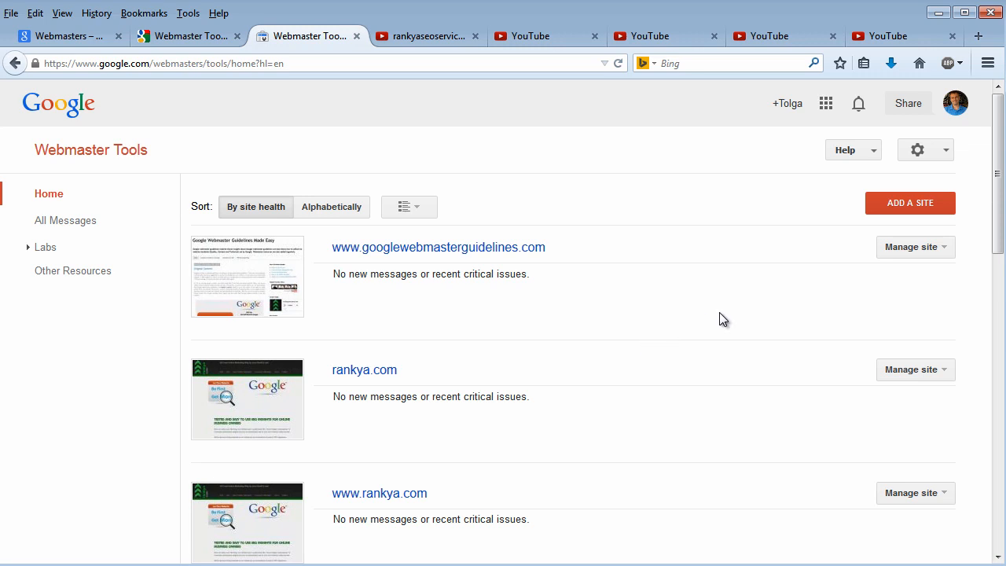
mouse_move(549, 142)
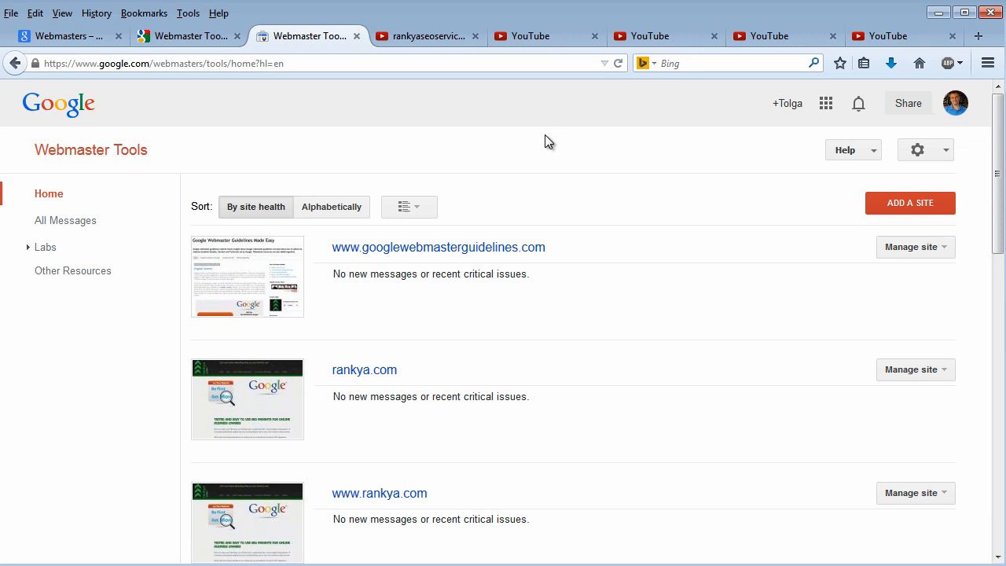
mouse_move(674, 308)
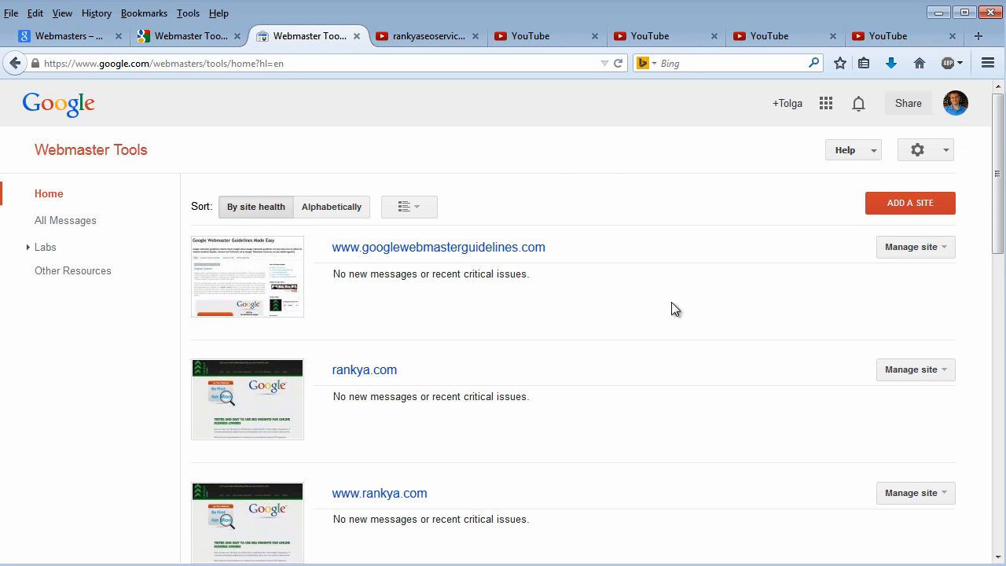
mouse_move(737, 247)
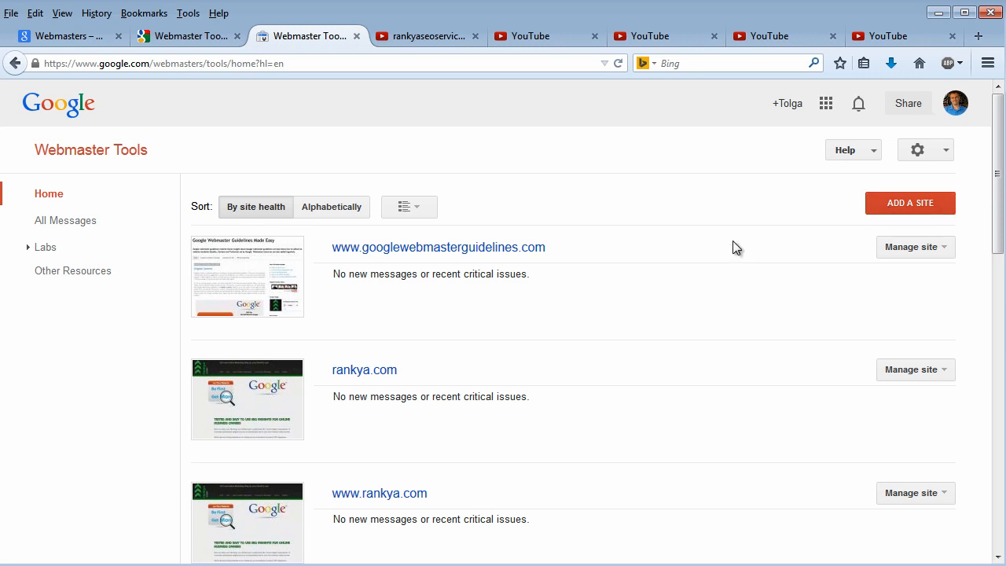
mouse_move(742, 227)
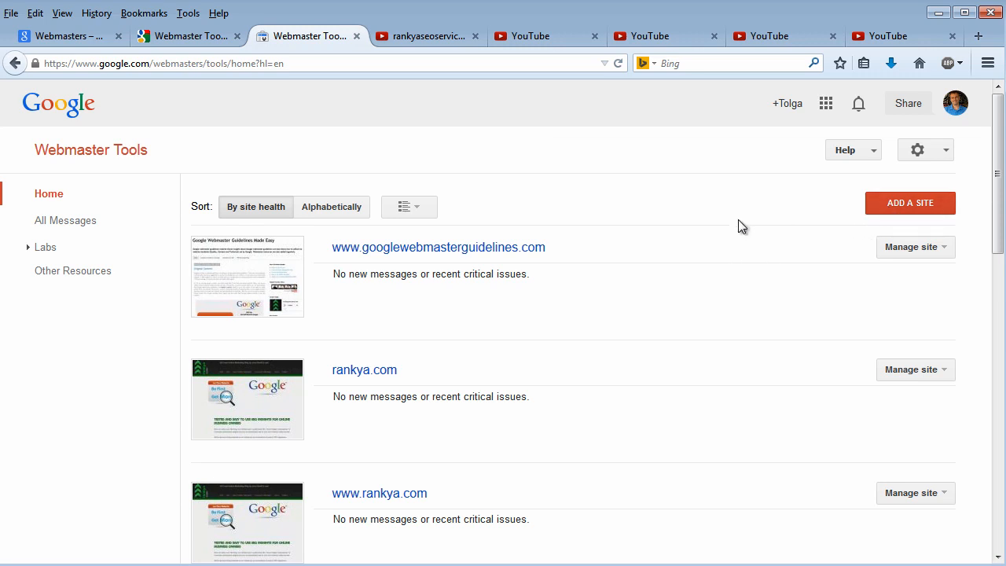
mouse_move(687, 227)
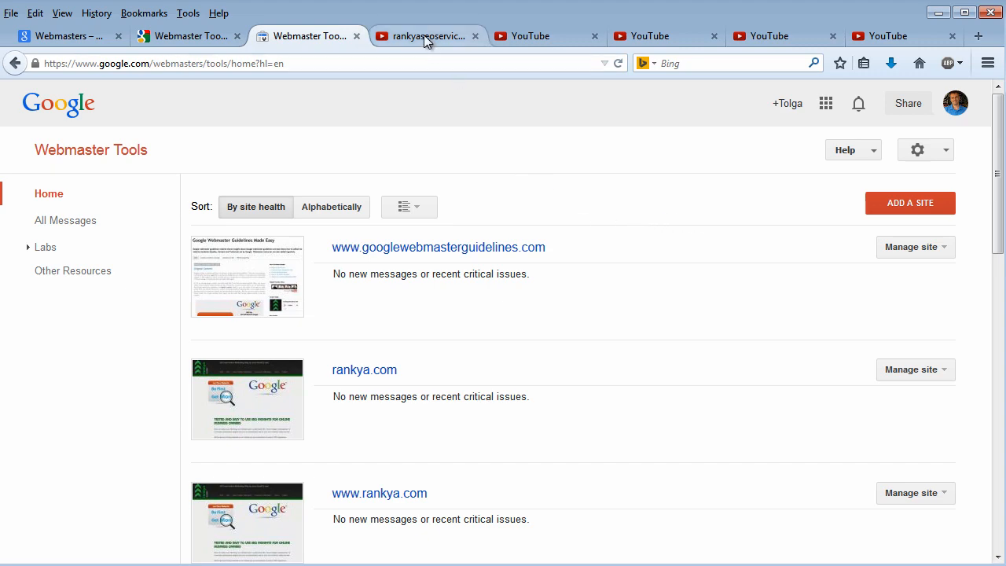
Step: Step through the YouTube channel, adding-a-site video, and WordPress.com verification video editor tabs
click(427, 37)
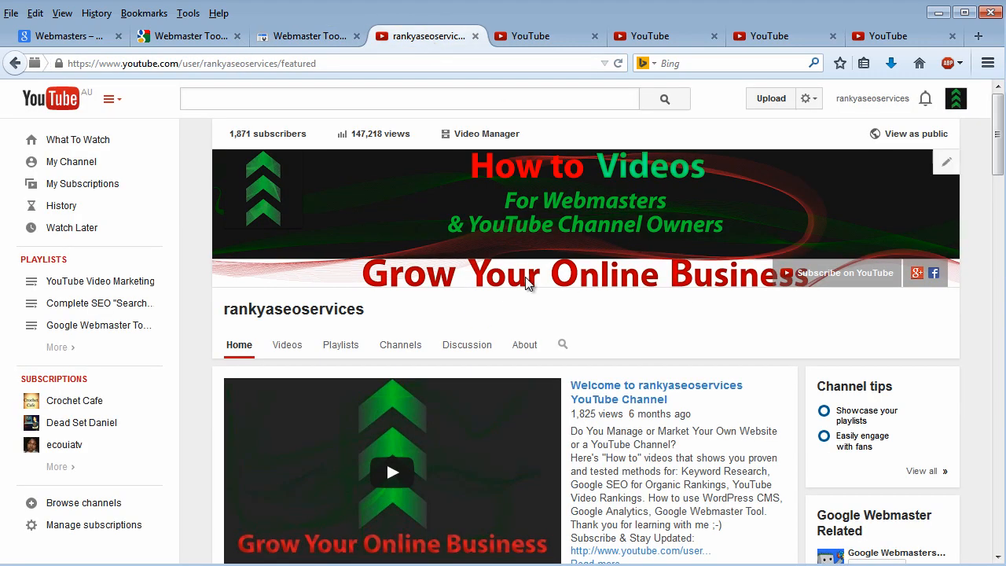
click(534, 36)
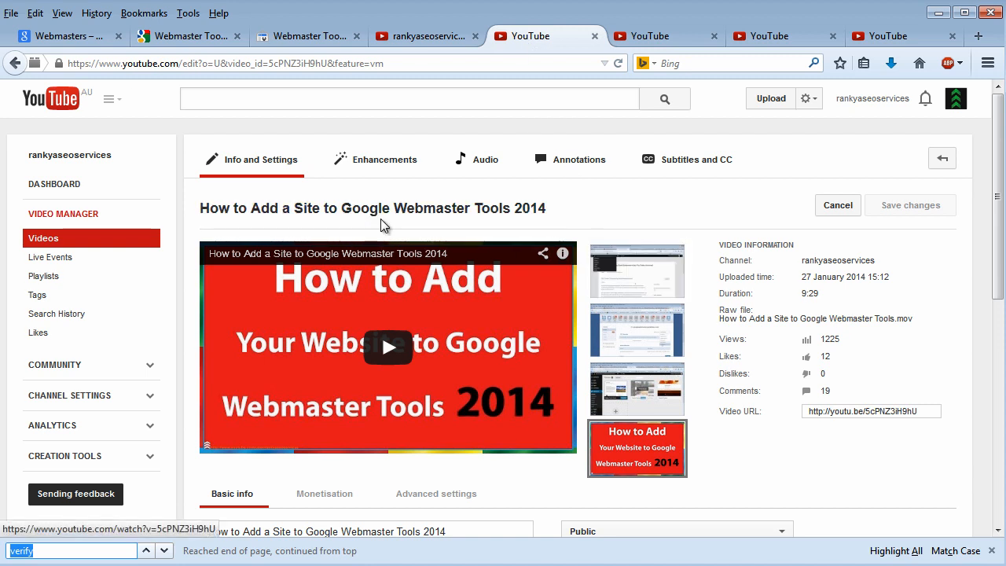
mouse_move(372, 208)
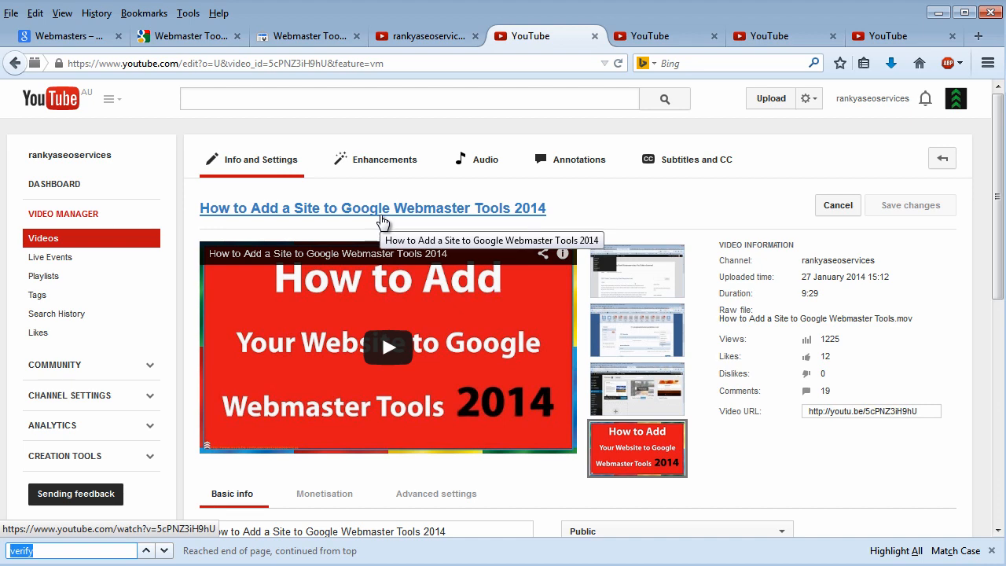
mouse_move(415, 214)
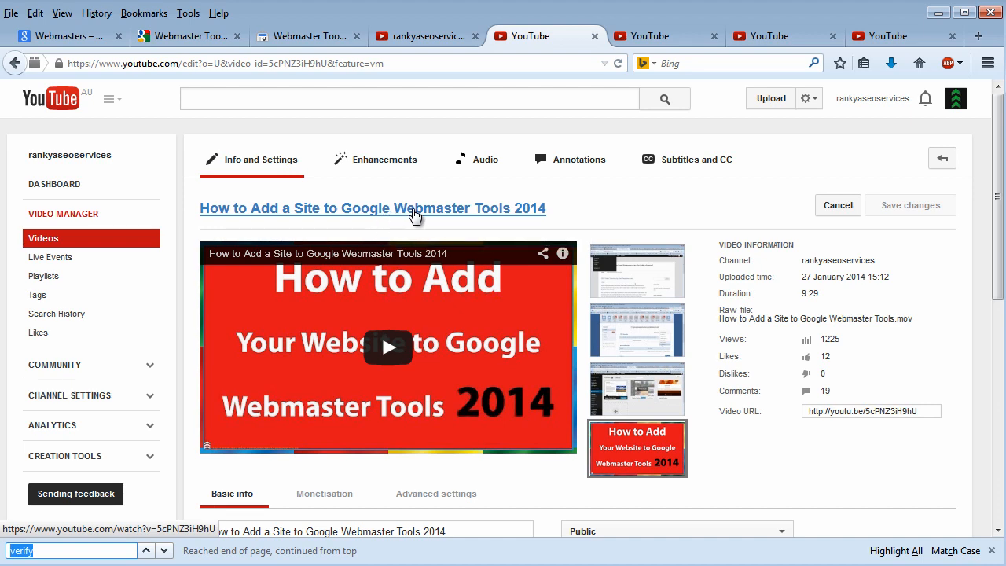
click(667, 37)
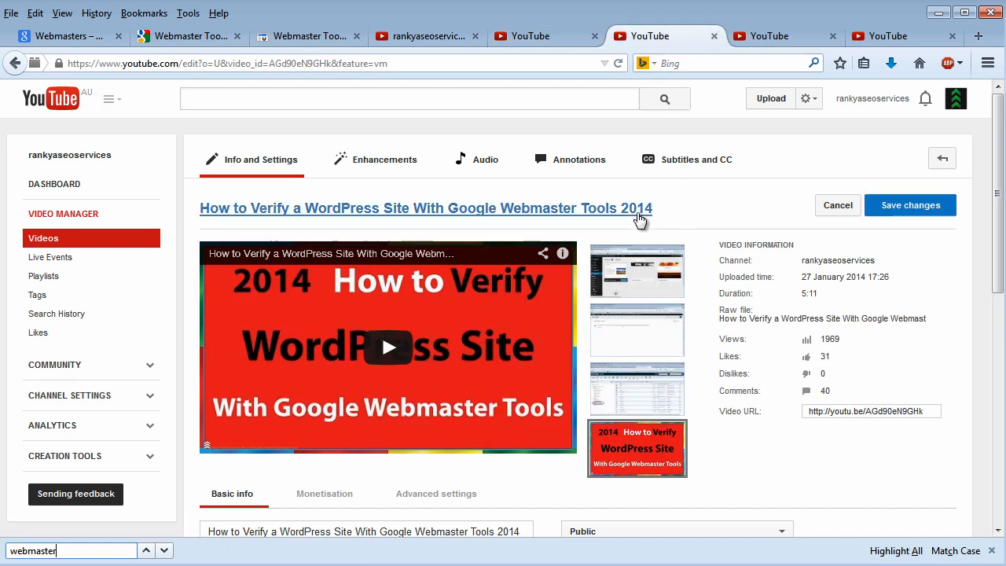
mouse_move(429, 219)
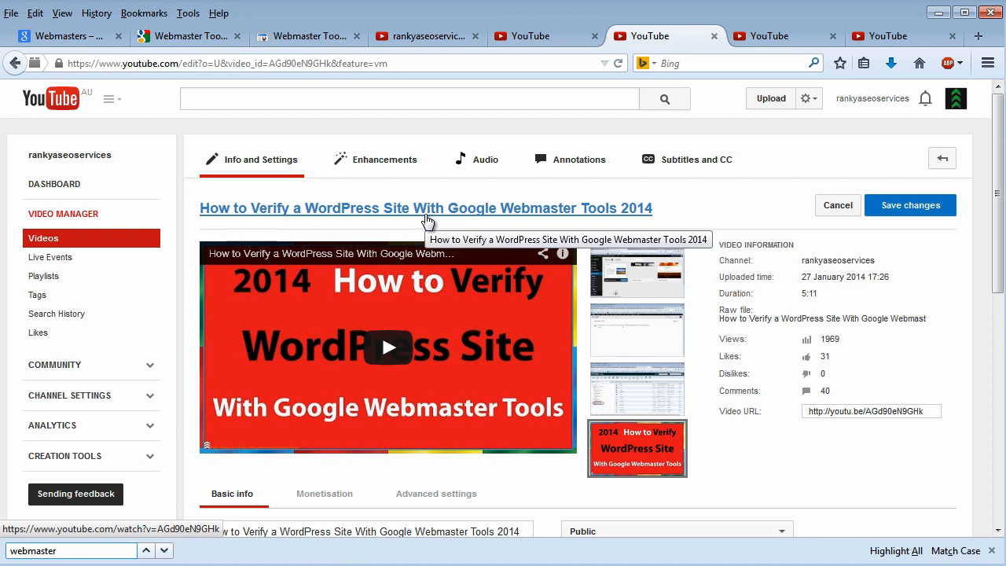
mouse_move(432, 215)
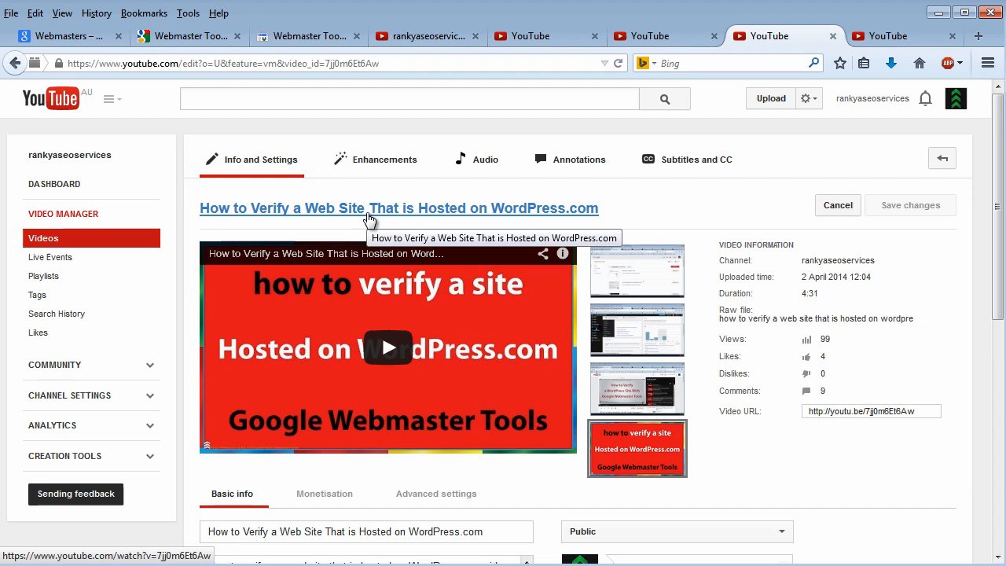
mouse_move(480, 218)
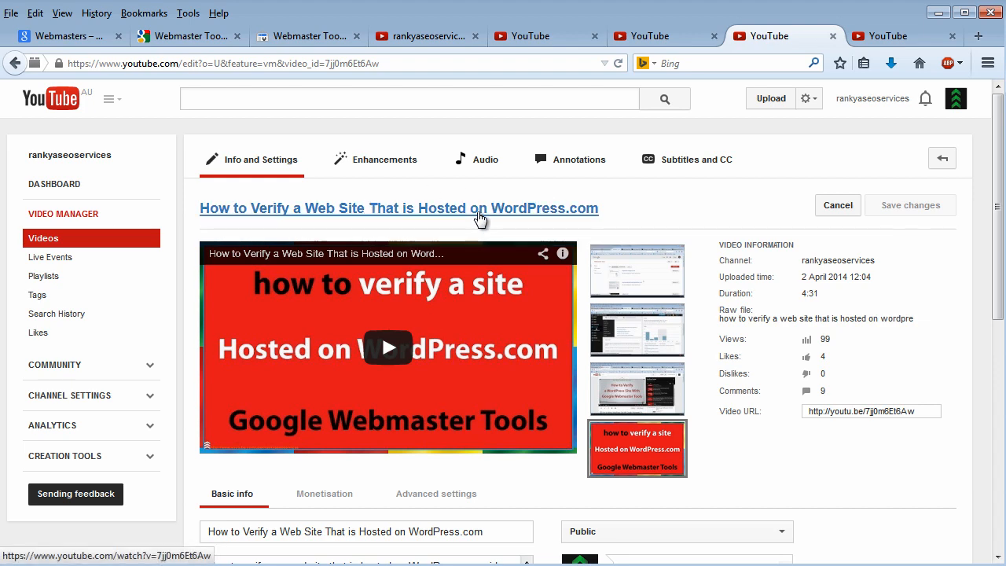
click(306, 36)
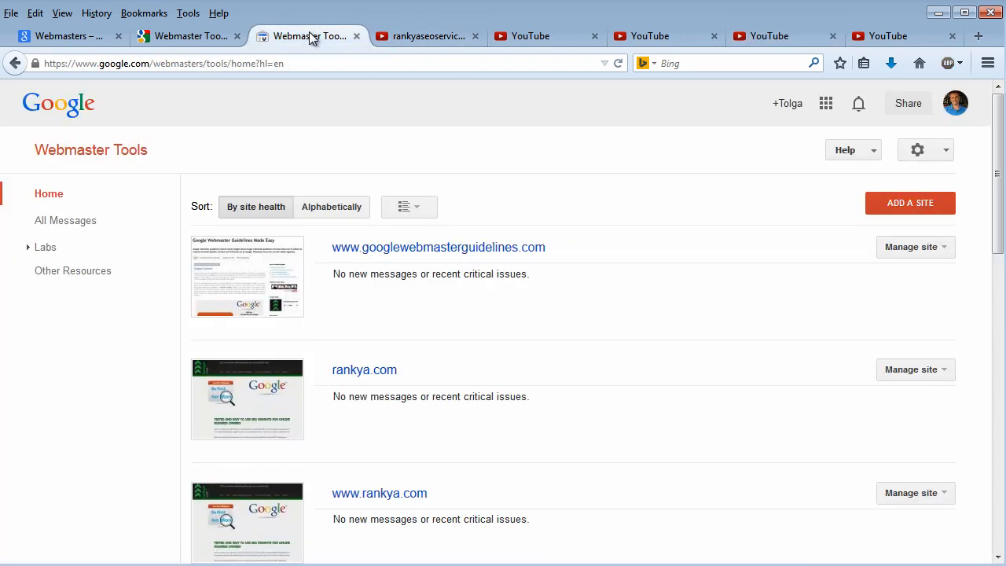
mouse_move(706, 187)
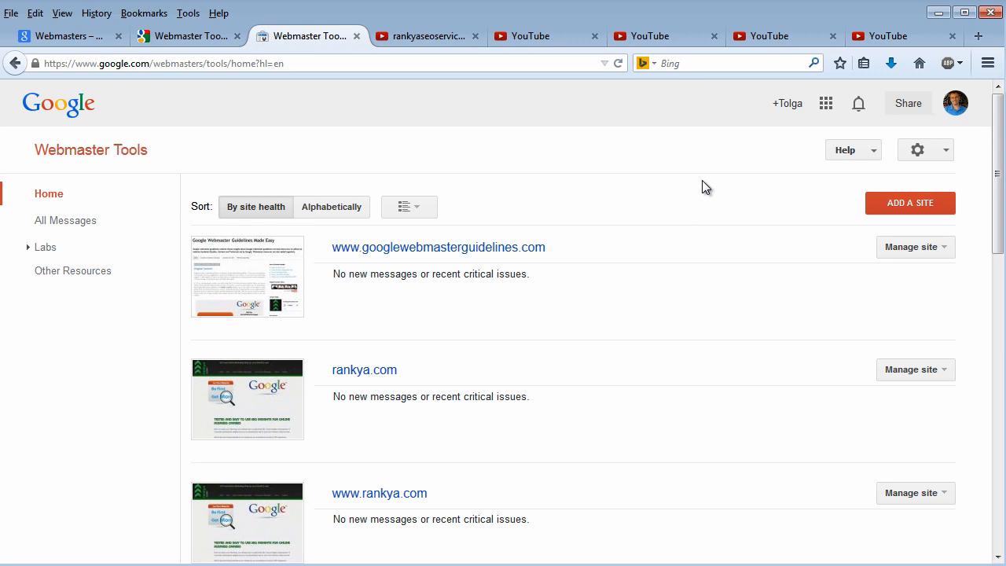
mouse_move(713, 175)
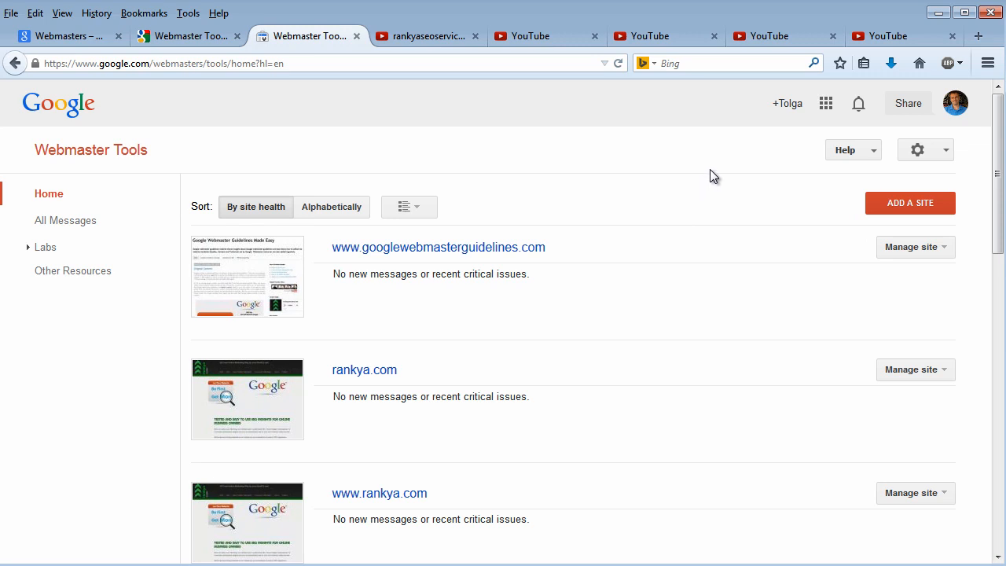
mouse_move(525, 453)
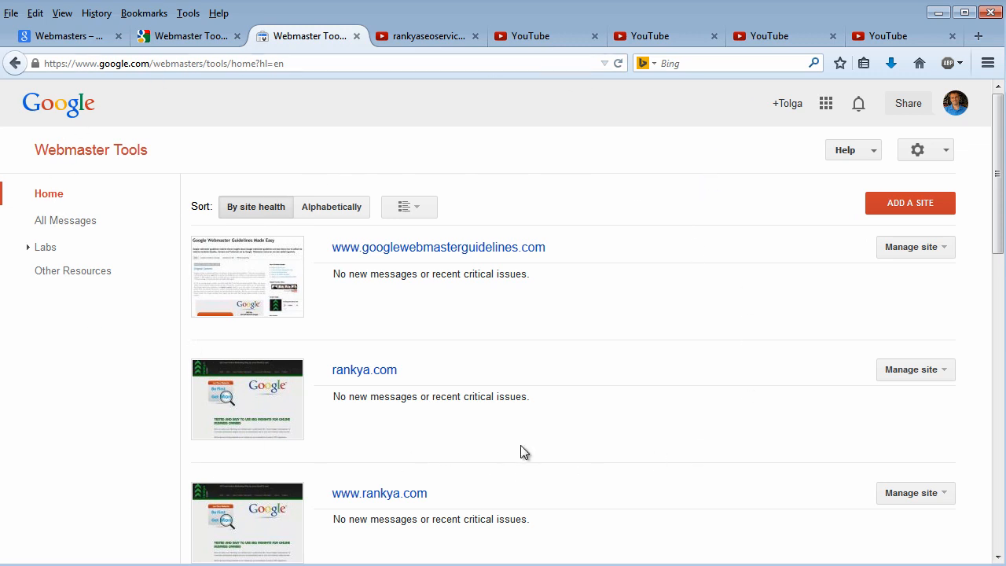
mouse_move(81, 142)
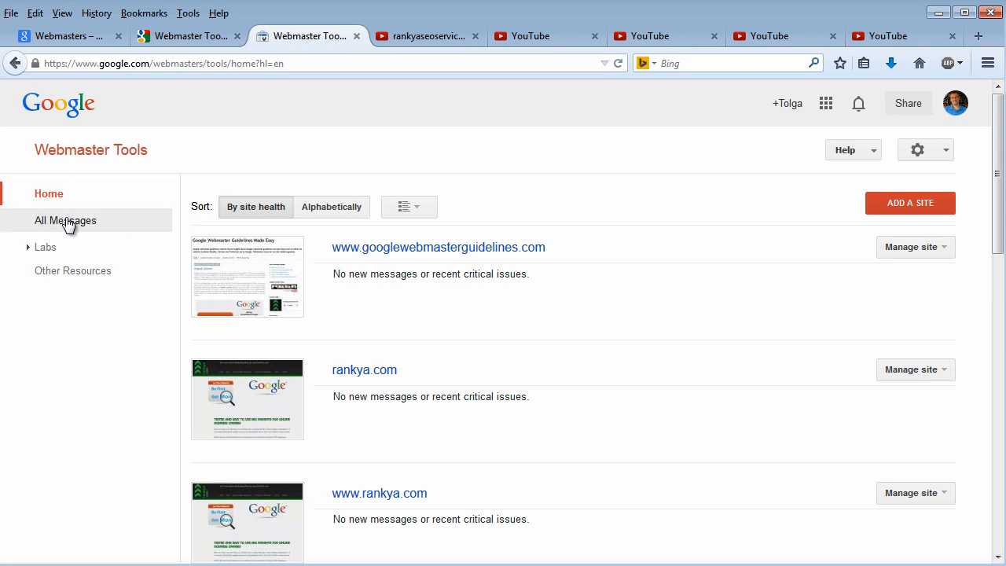
mouse_move(66, 220)
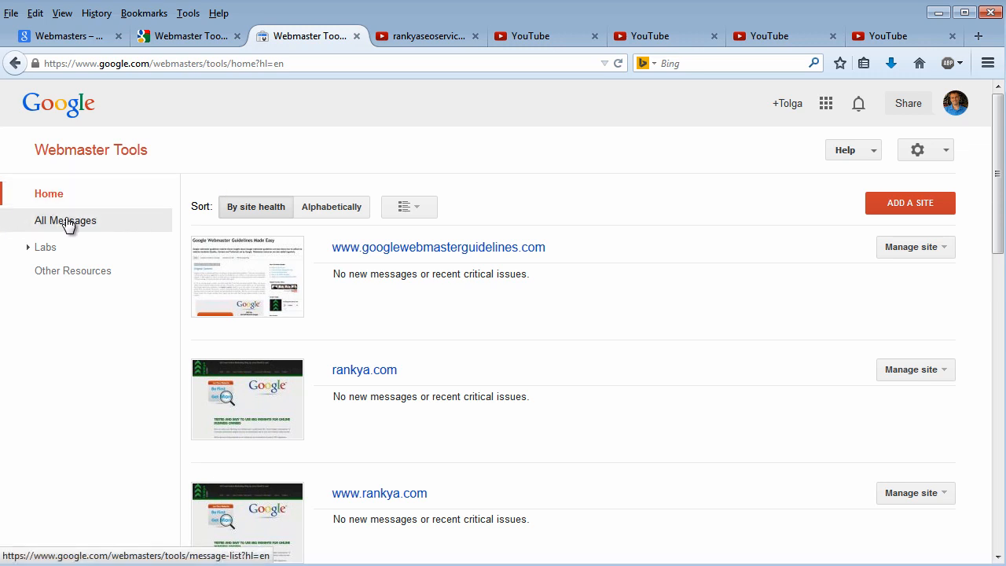
Step: Open All Messages from the sidebar, confirming there are no messages
click(65, 220)
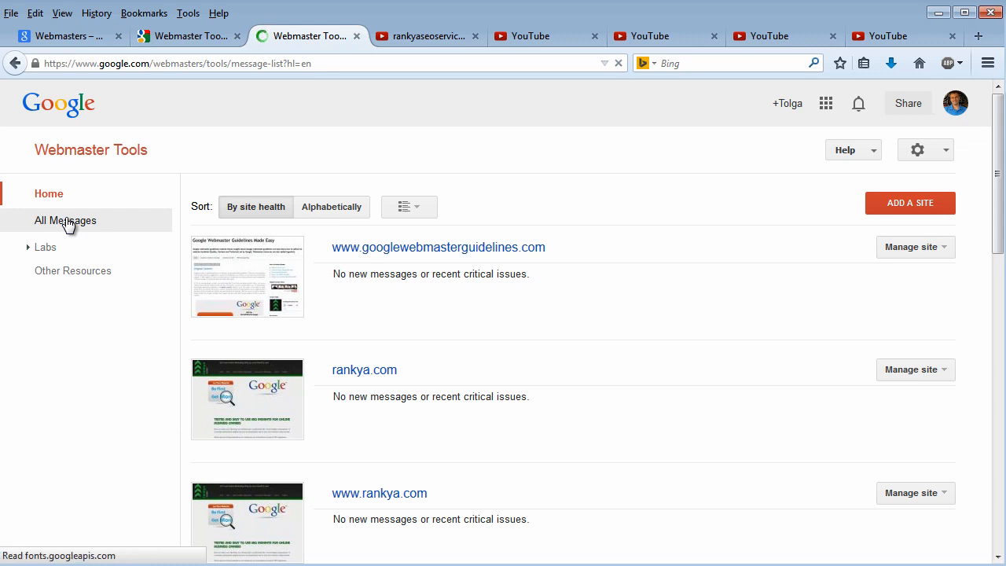
click(66, 220)
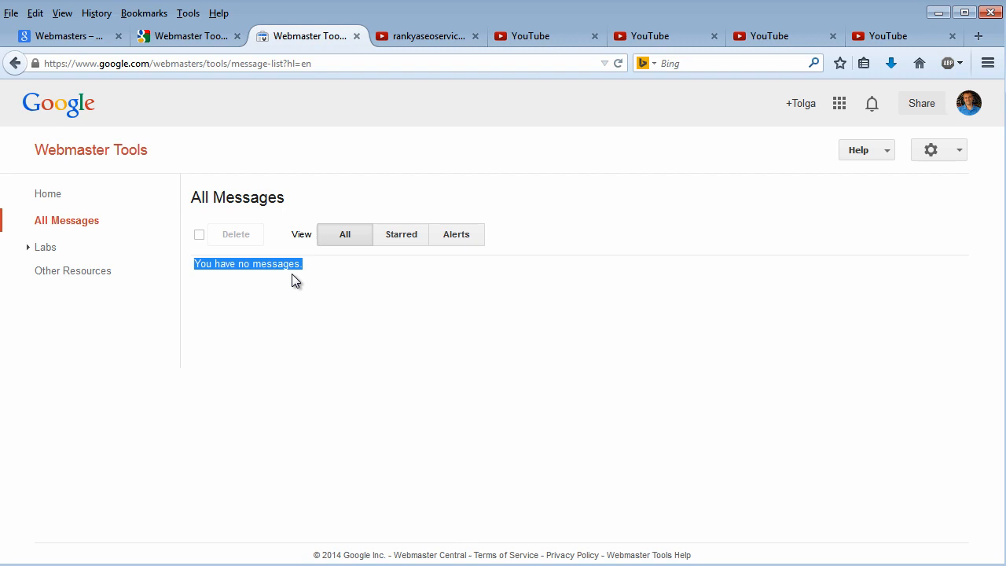
mouse_move(79, 236)
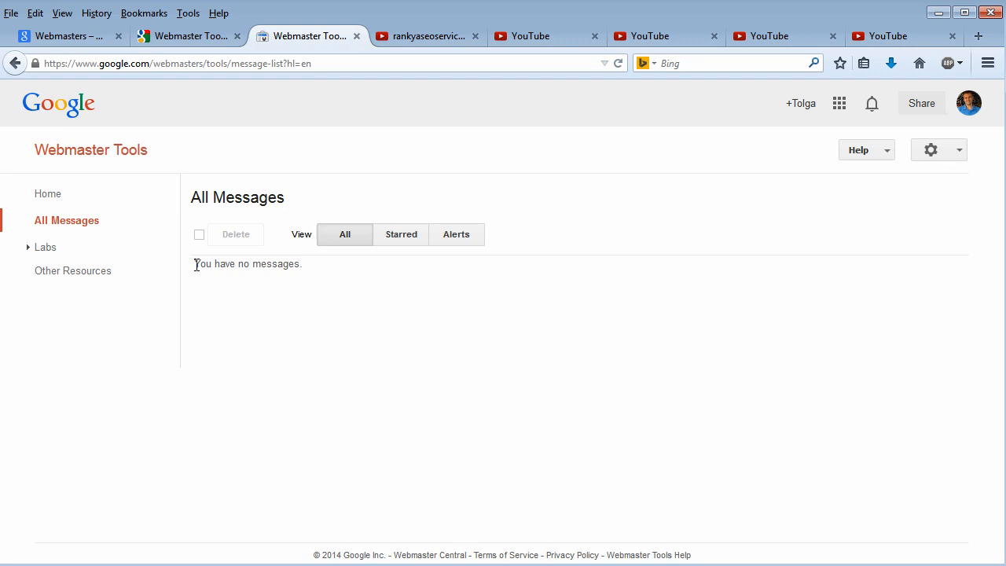
mouse_move(44, 247)
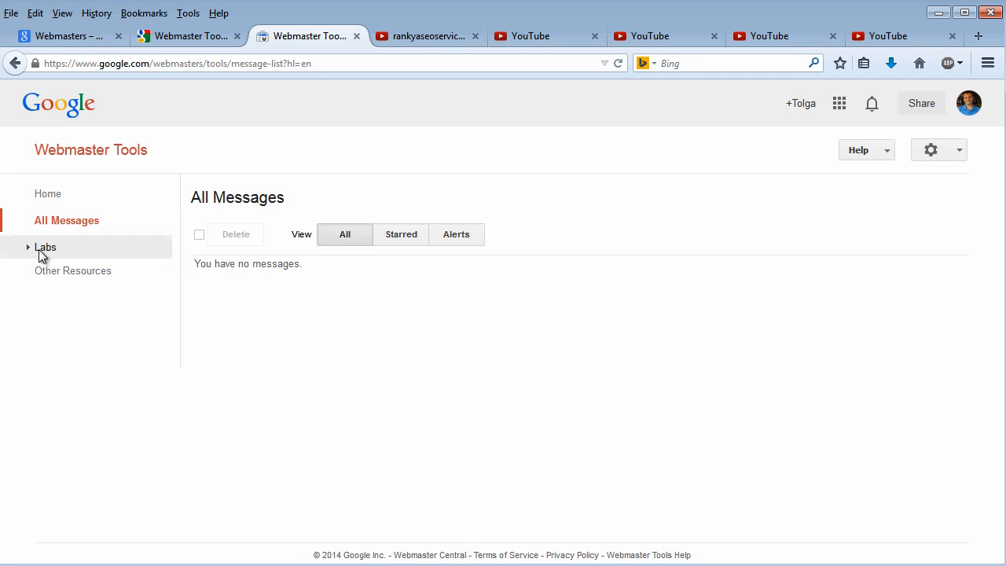
mouse_move(55, 254)
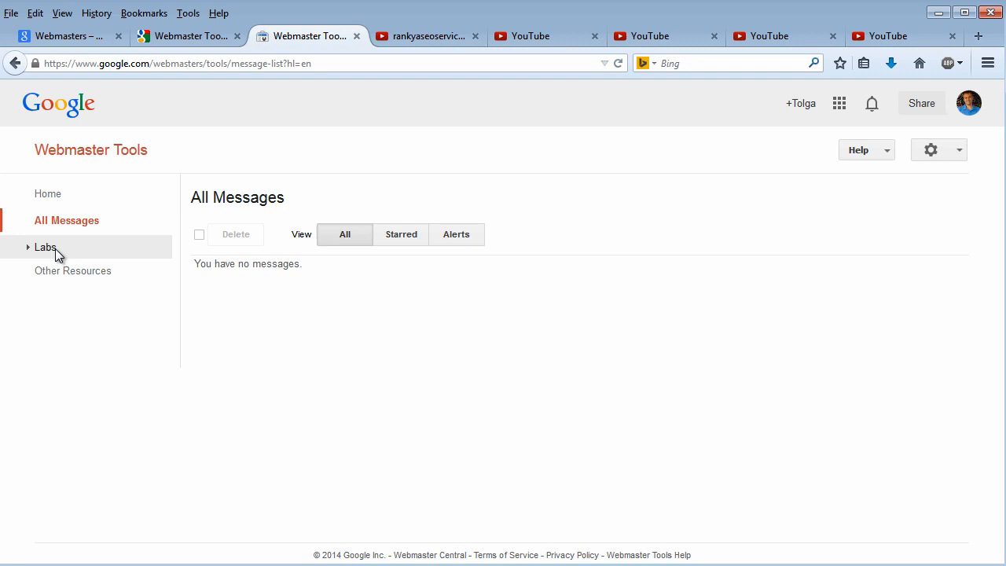
Step: Expand Labs in the sidebar and select Author stats
click(45, 246)
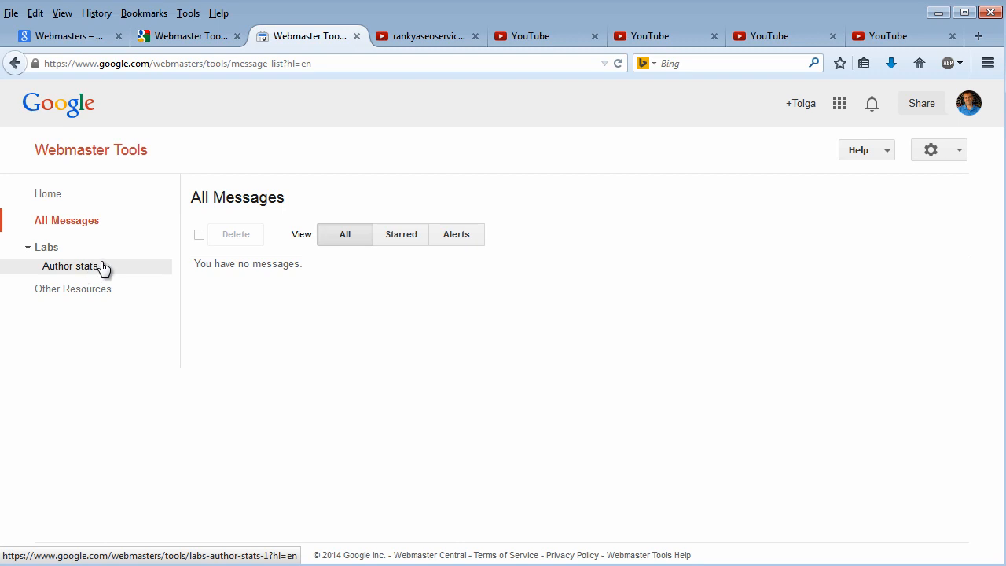
click(70, 266)
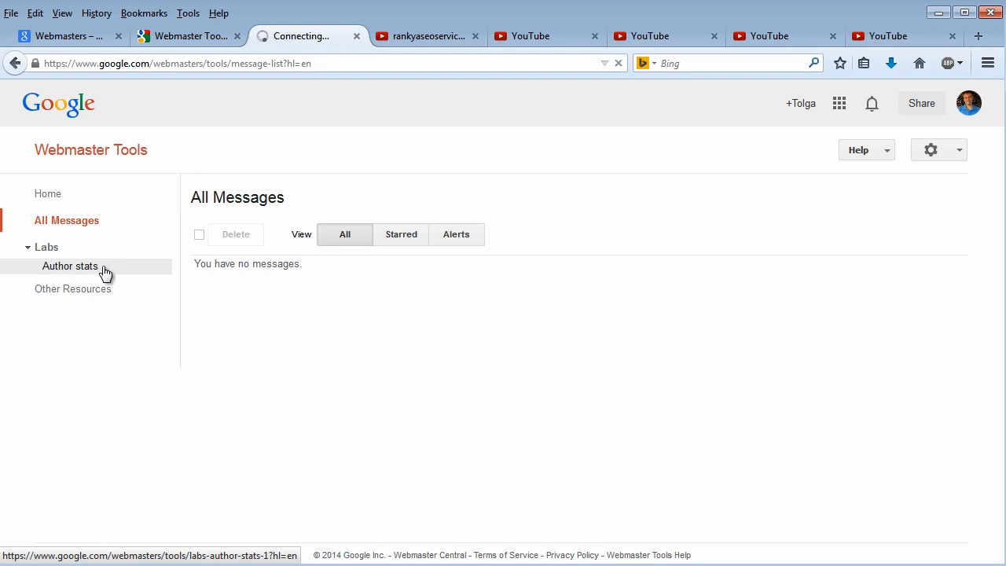
Step: Load the Author stats report, showing 0 pages and no data
click(70, 265)
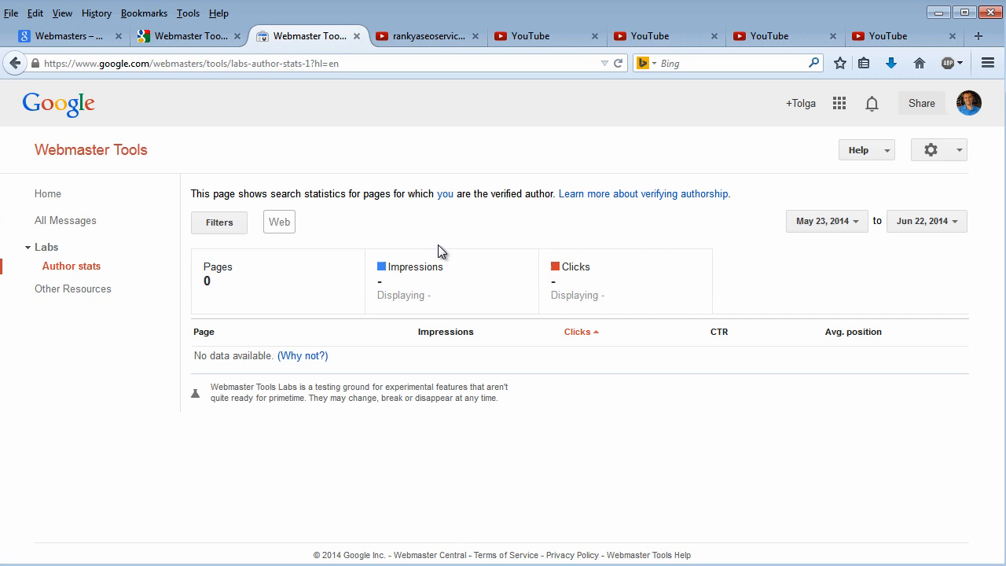
mouse_move(370, 195)
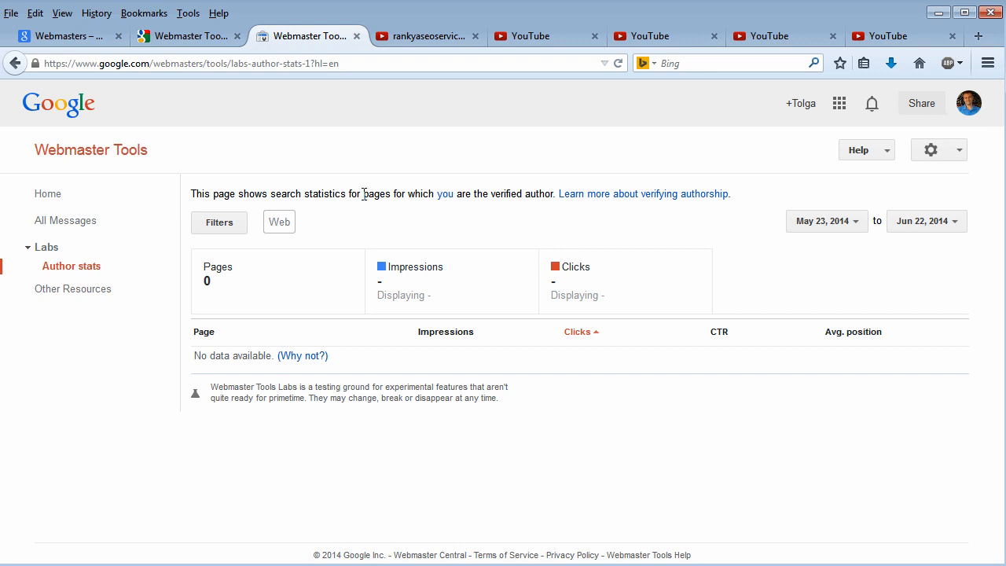
mouse_move(389, 194)
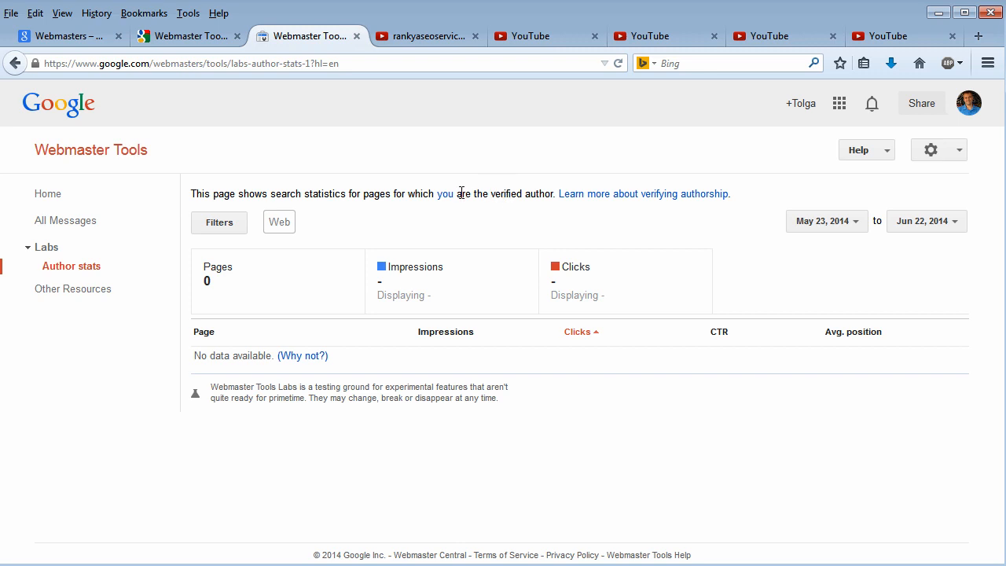
mouse_move(517, 207)
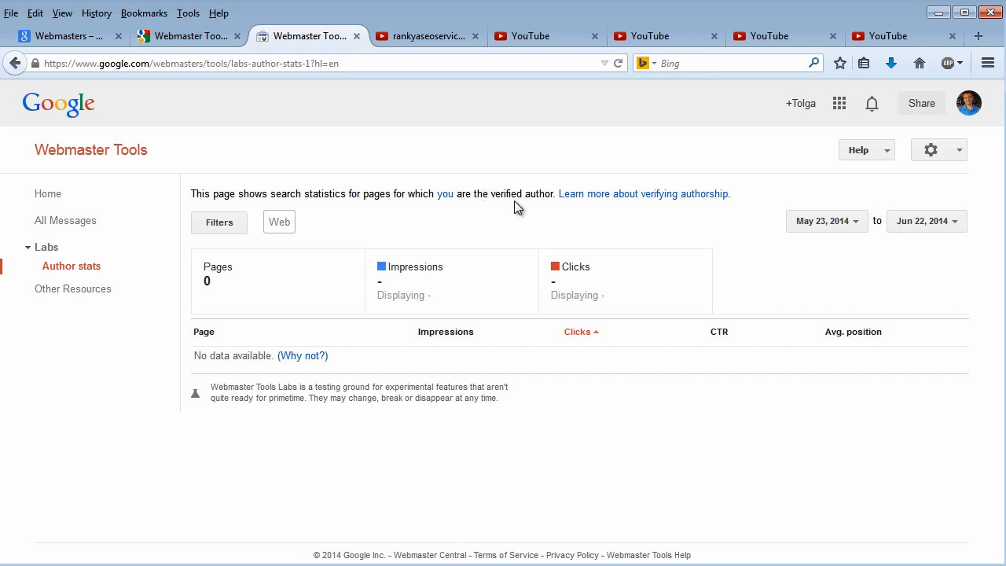
mouse_move(444, 194)
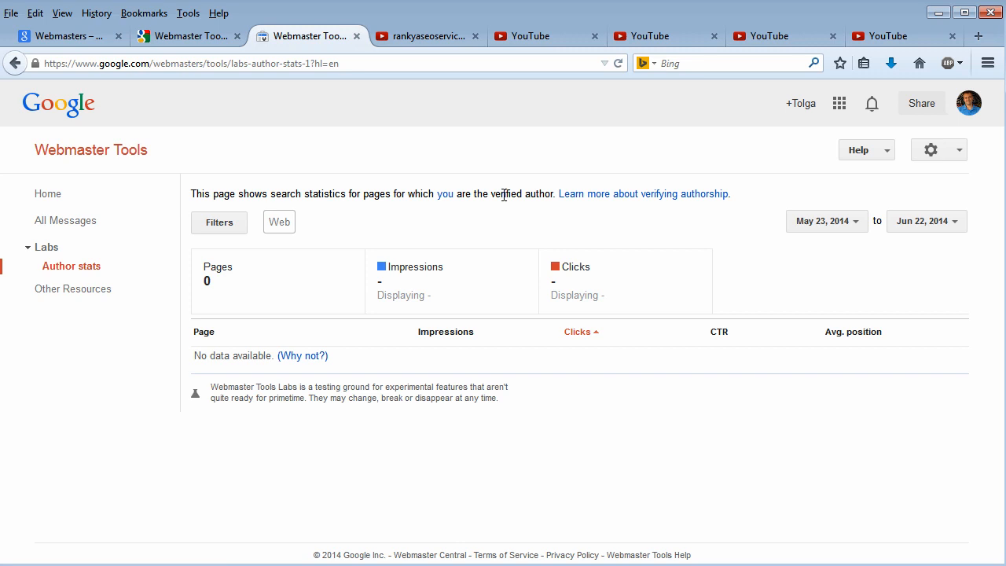
mouse_move(673, 197)
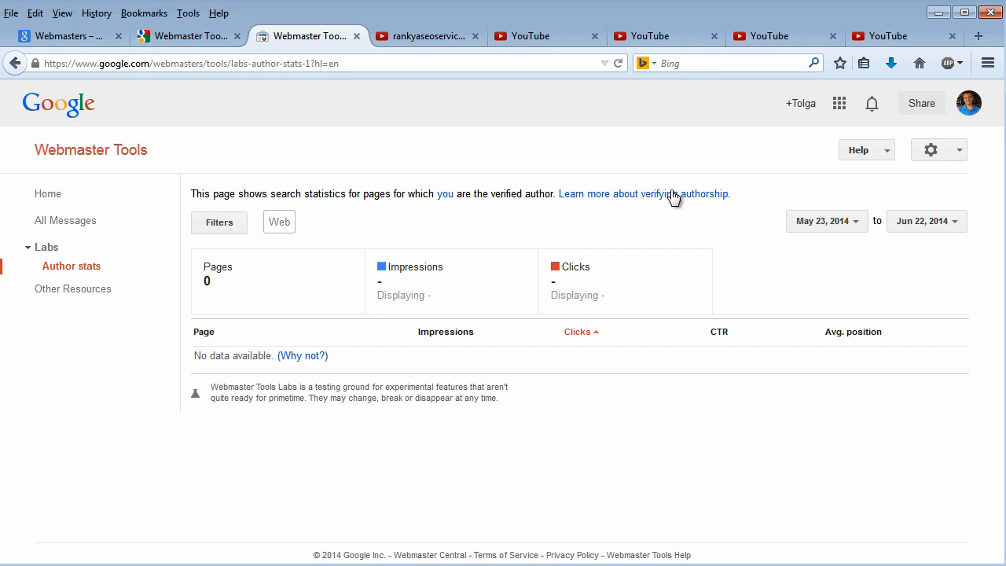
mouse_move(621, 198)
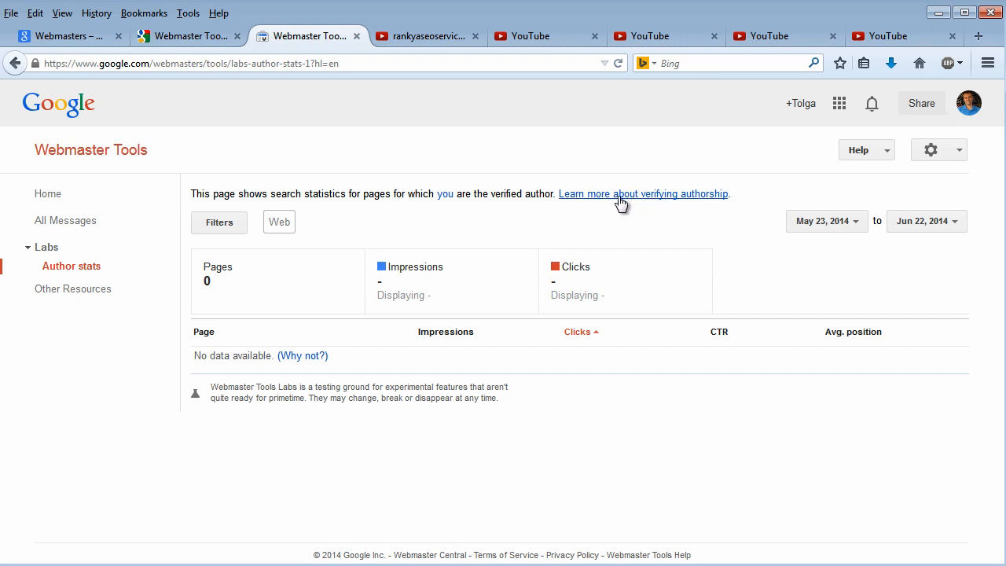
mouse_move(89, 288)
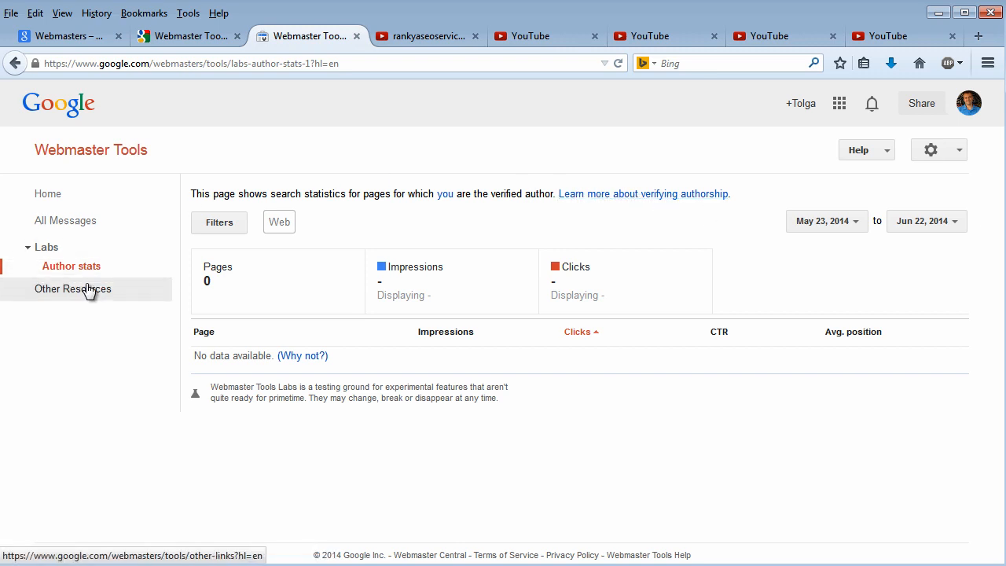
Step: View the Other Resources list of related Google tools, then head back Home
click(73, 288)
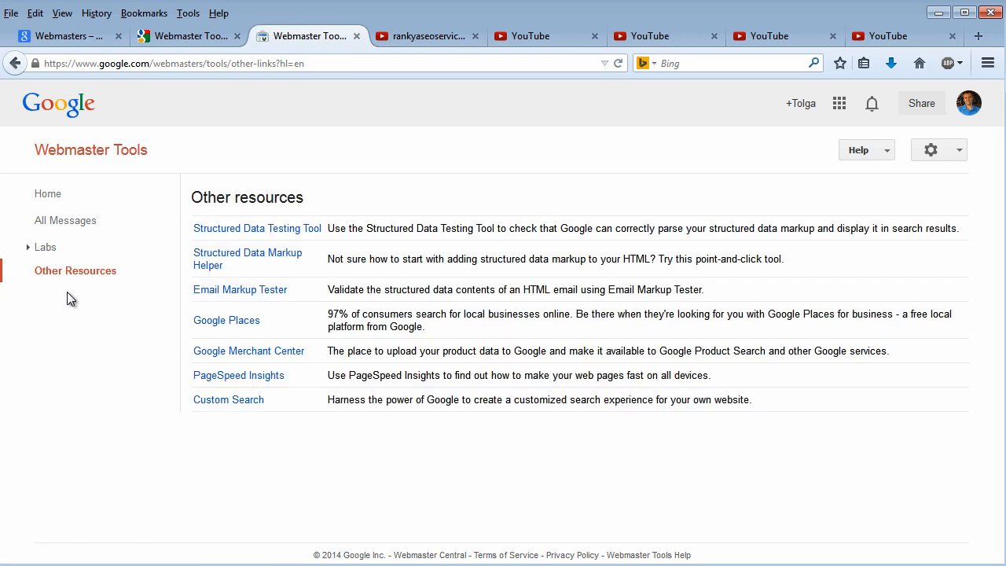
mouse_move(75, 270)
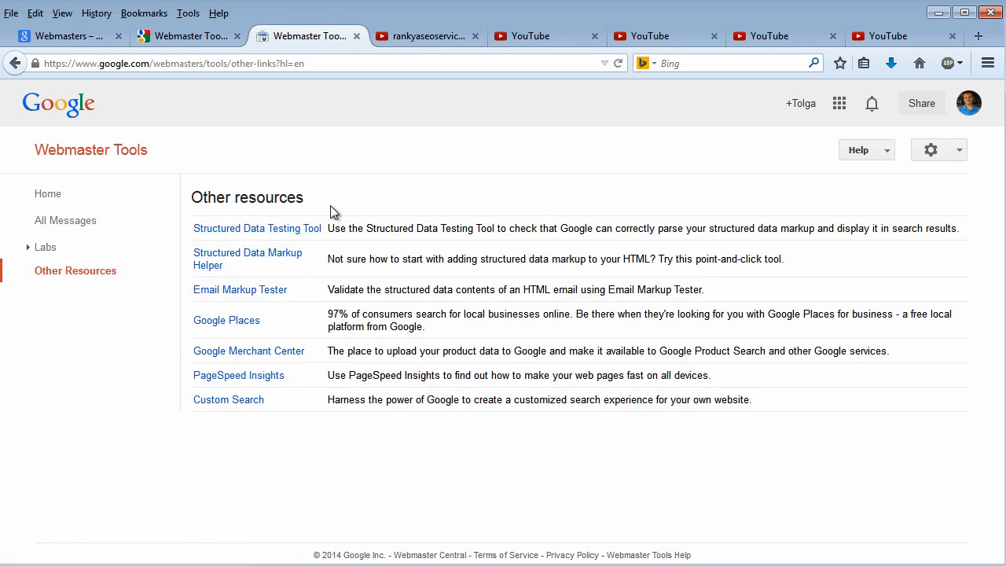
mouse_move(401, 197)
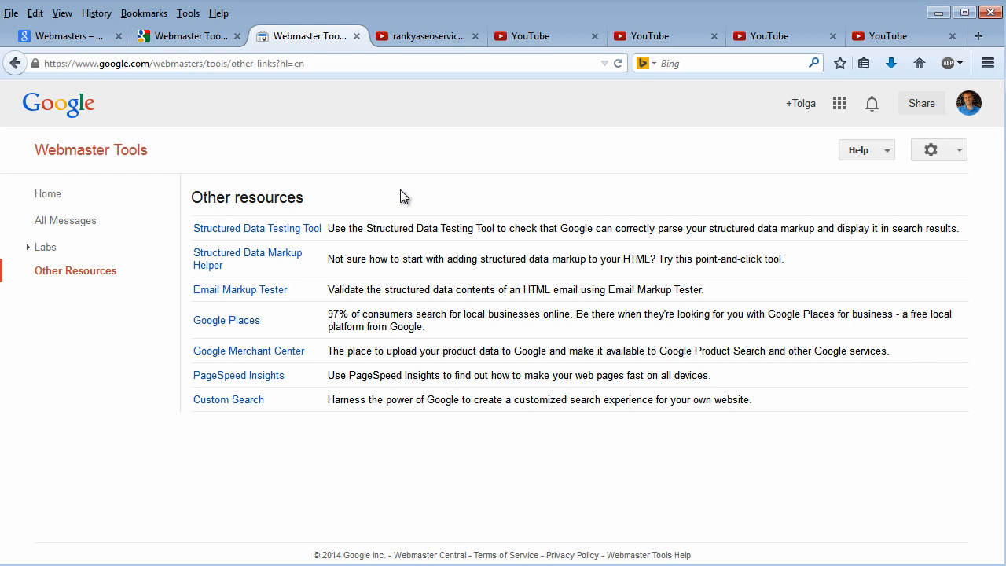
mouse_move(194, 456)
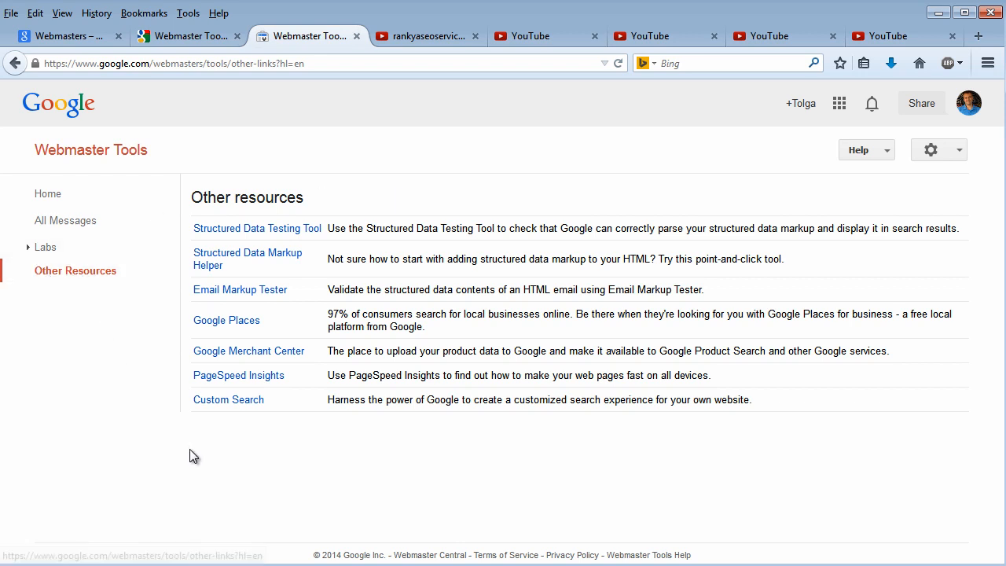
mouse_move(222, 344)
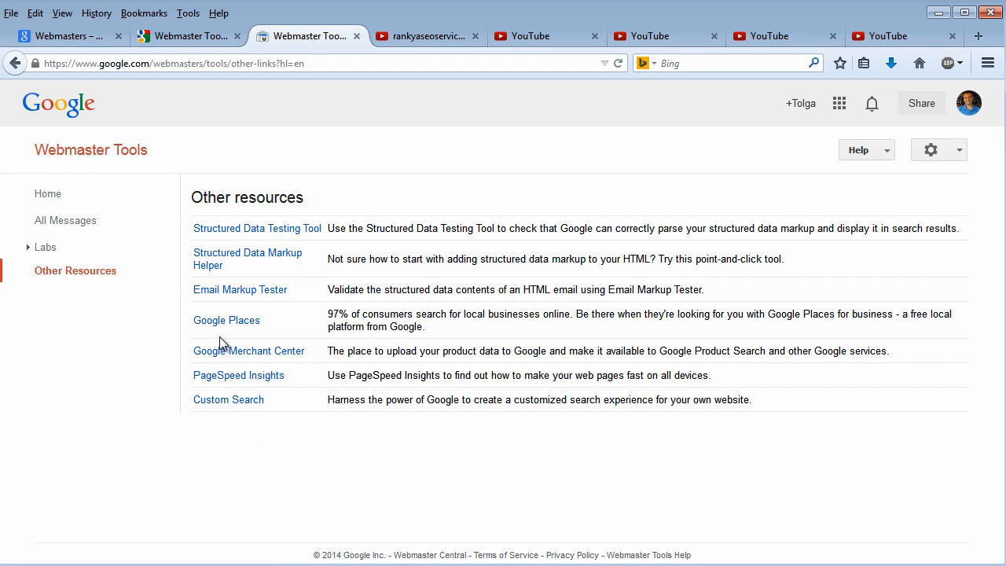
mouse_move(226, 320)
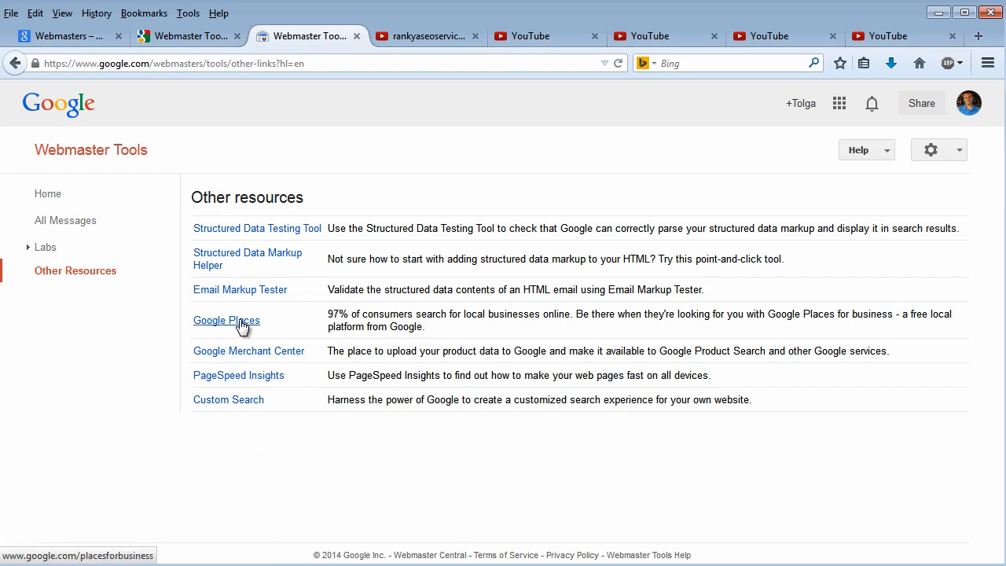
mouse_move(84, 155)
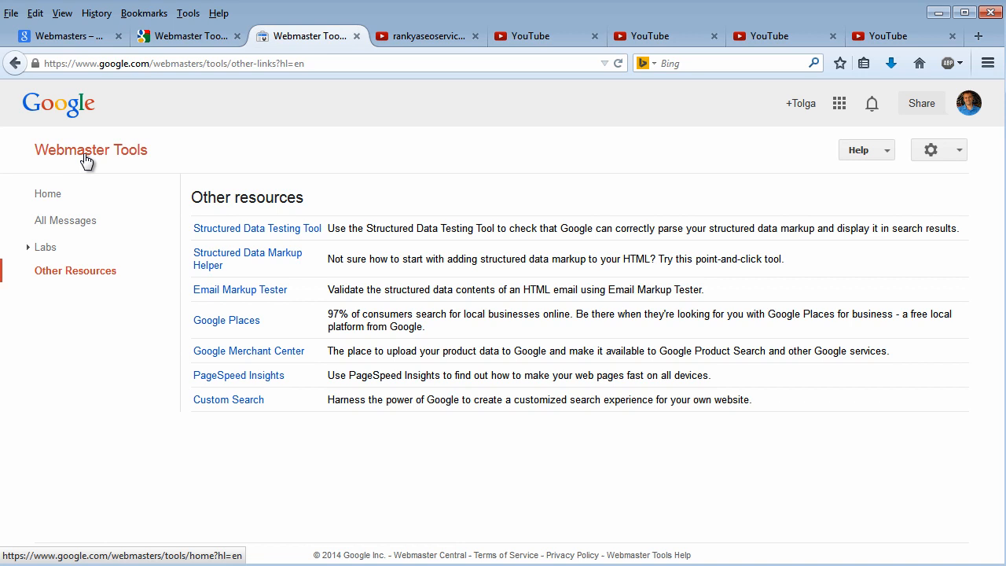
mouse_move(107, 162)
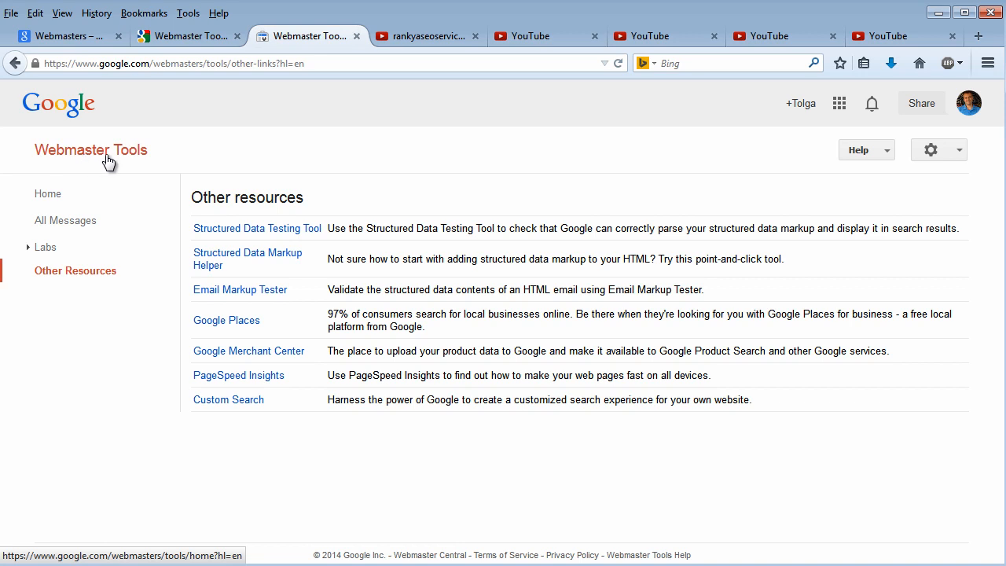
mouse_move(226, 320)
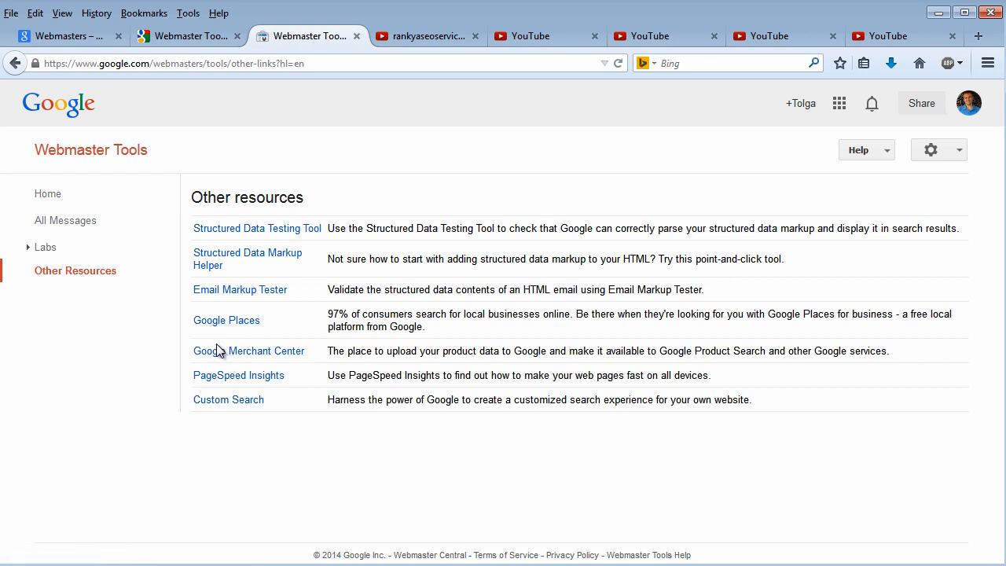
click(48, 194)
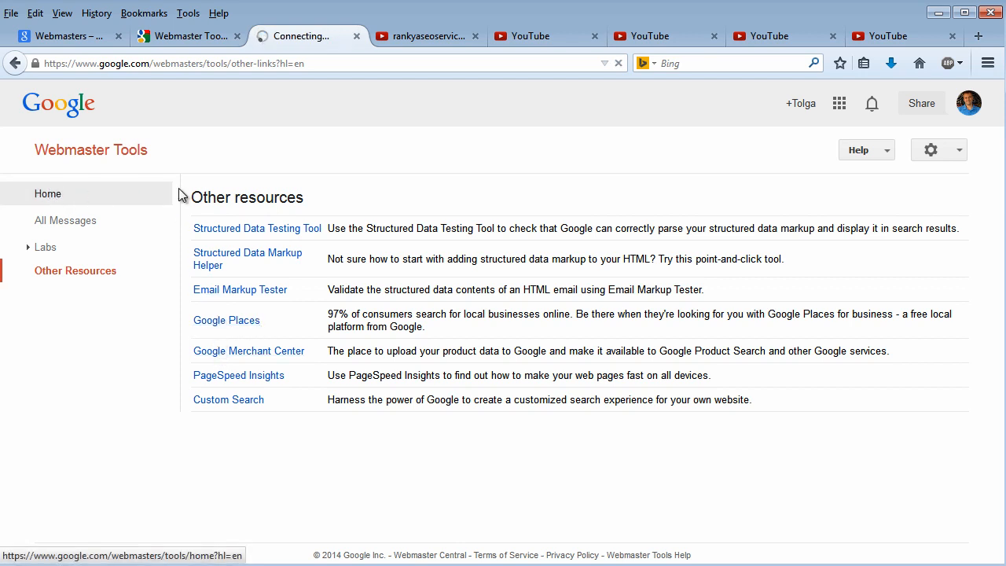
click(48, 193)
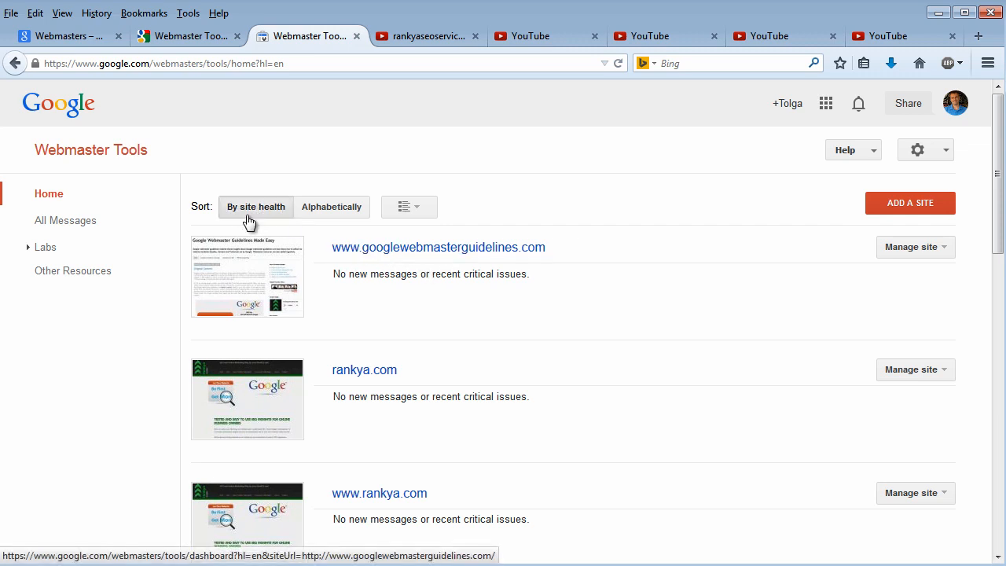
mouse_move(283, 139)
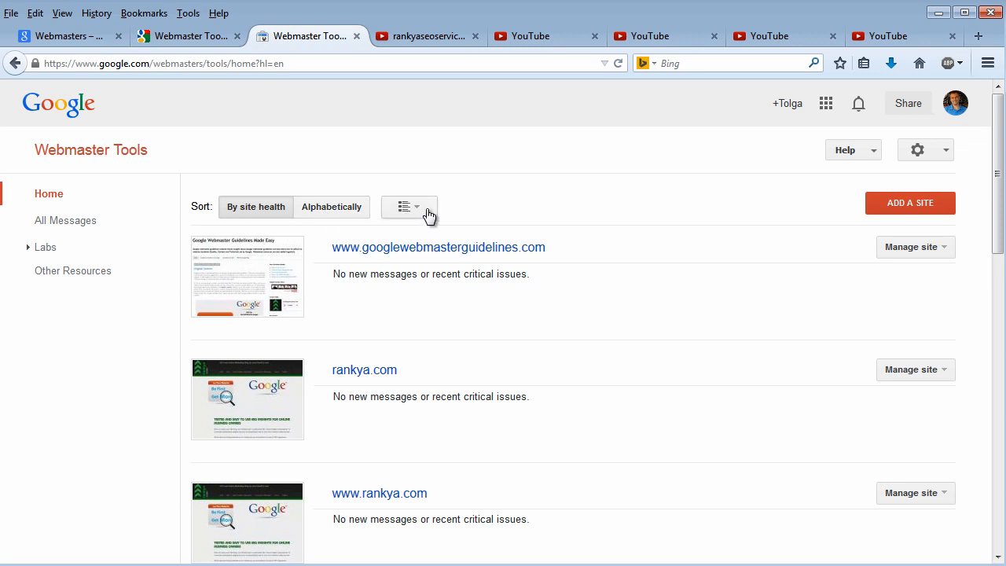
click(409, 206)
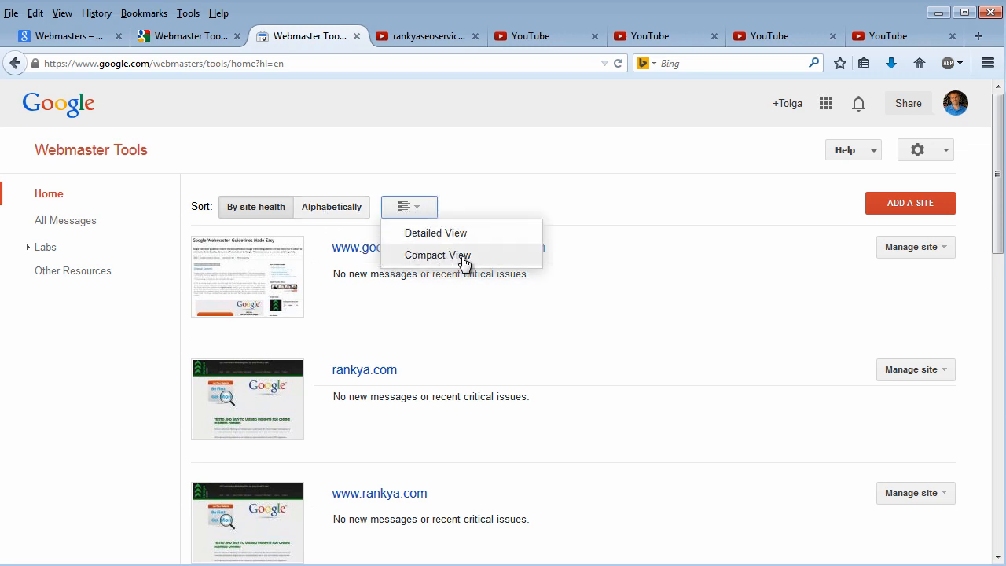
mouse_move(404, 242)
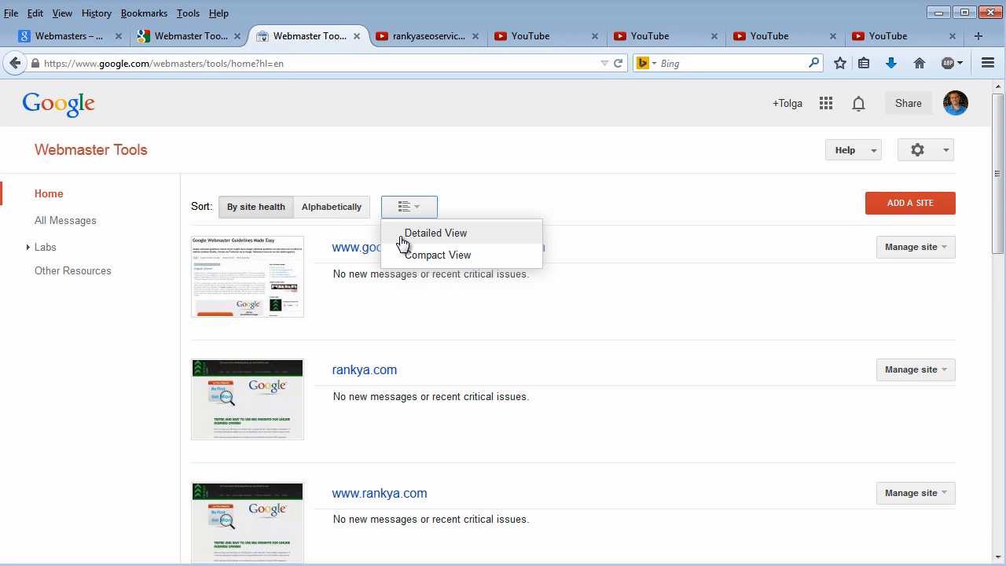
mouse_move(584, 265)
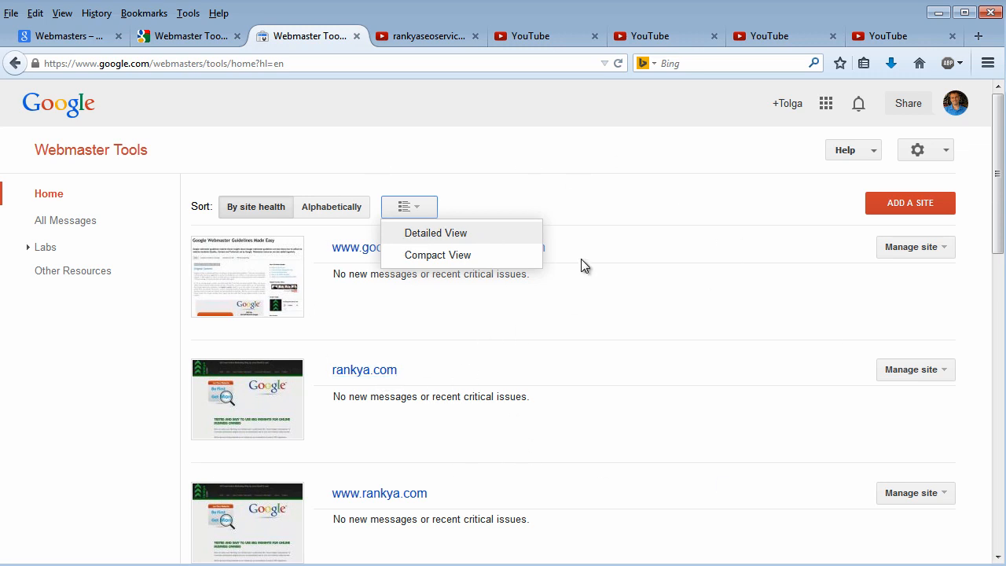
mouse_move(585, 221)
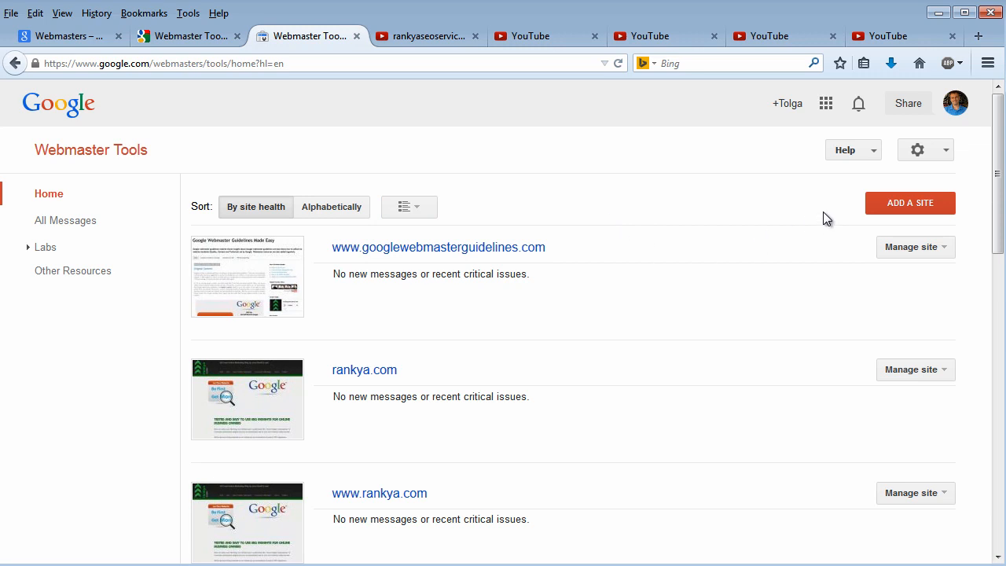
mouse_move(853, 149)
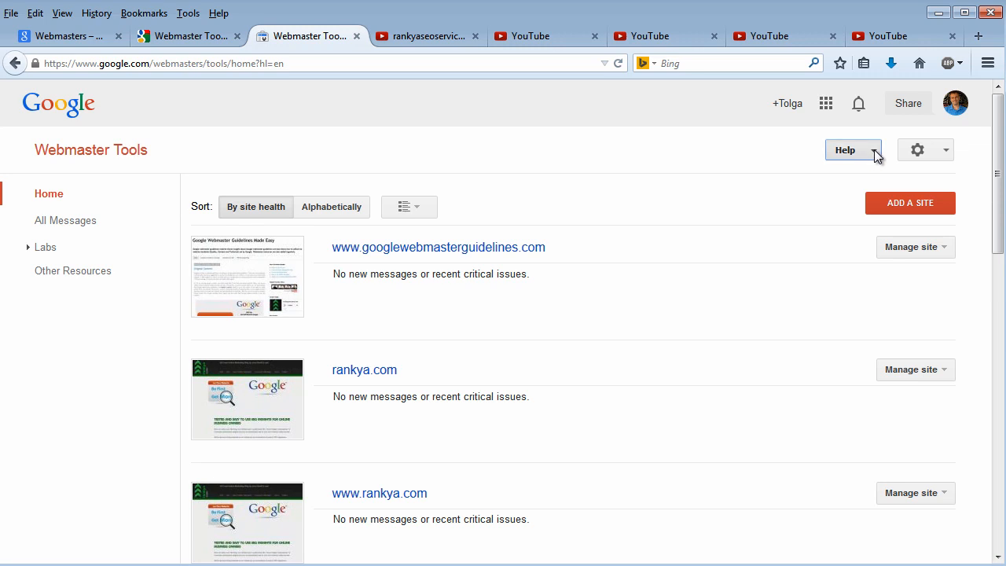
Step: Open the Help Center link in a new browser tab from the help panel, then close it
click(853, 149)
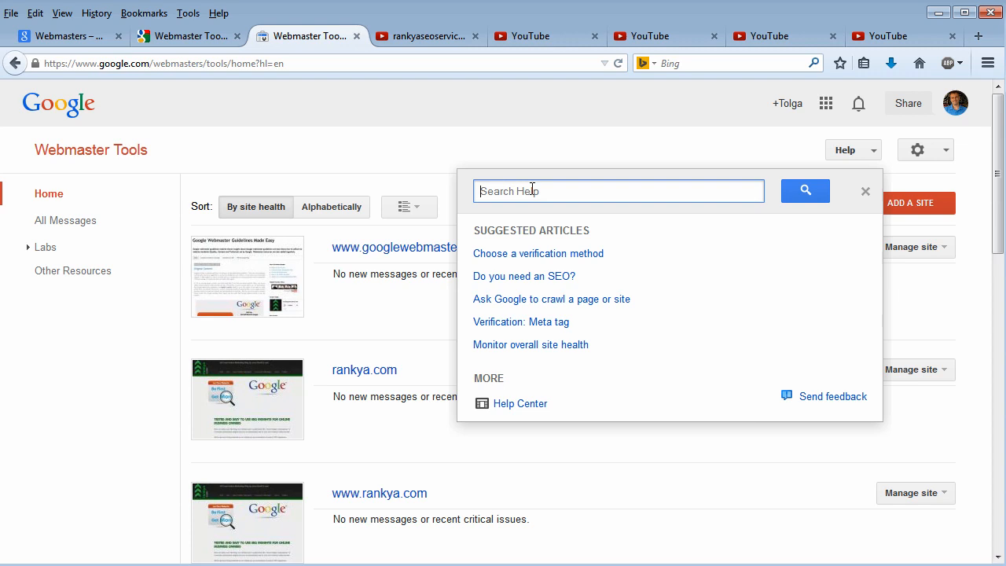
mouse_move(515, 270)
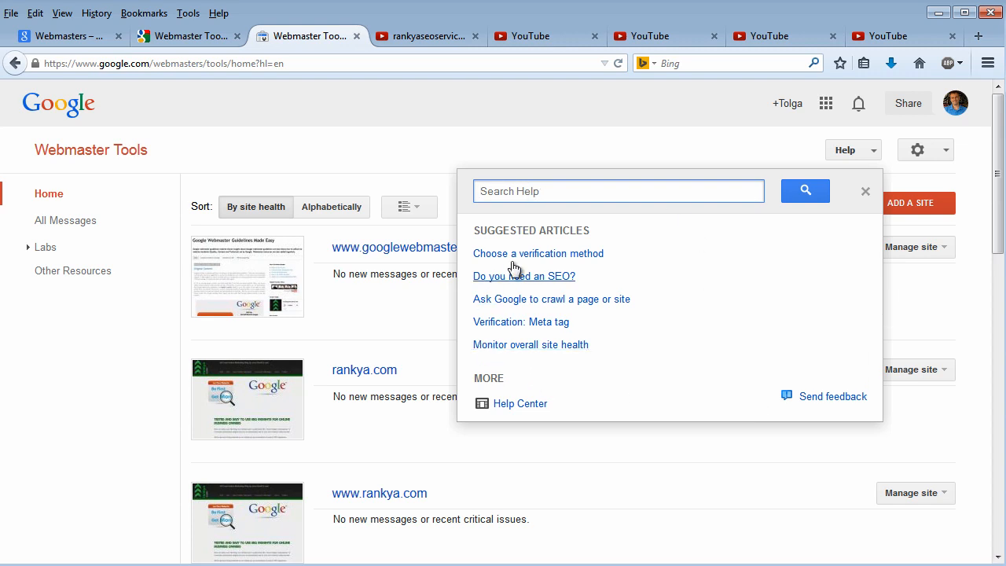
right_click(521, 404)
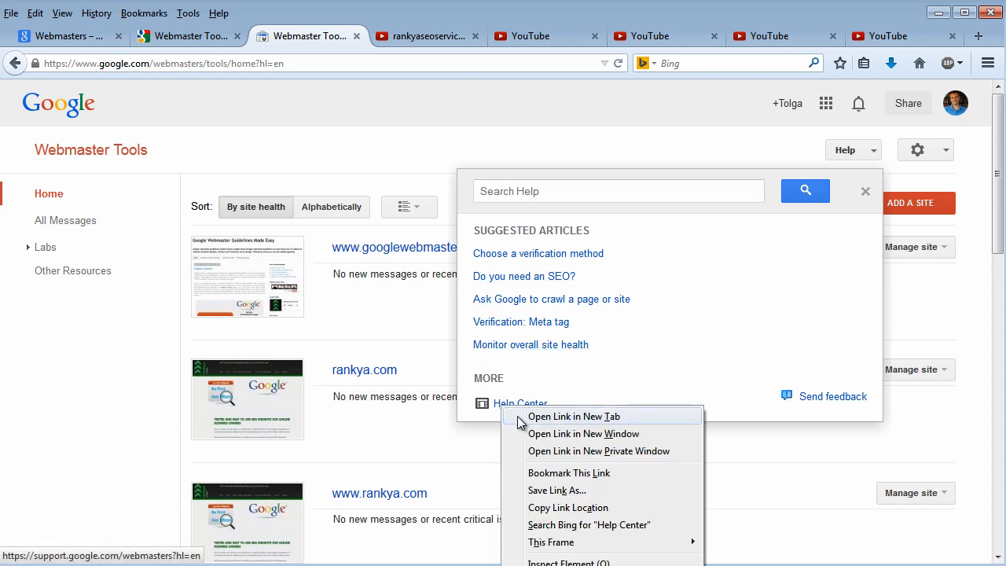
click(574, 416)
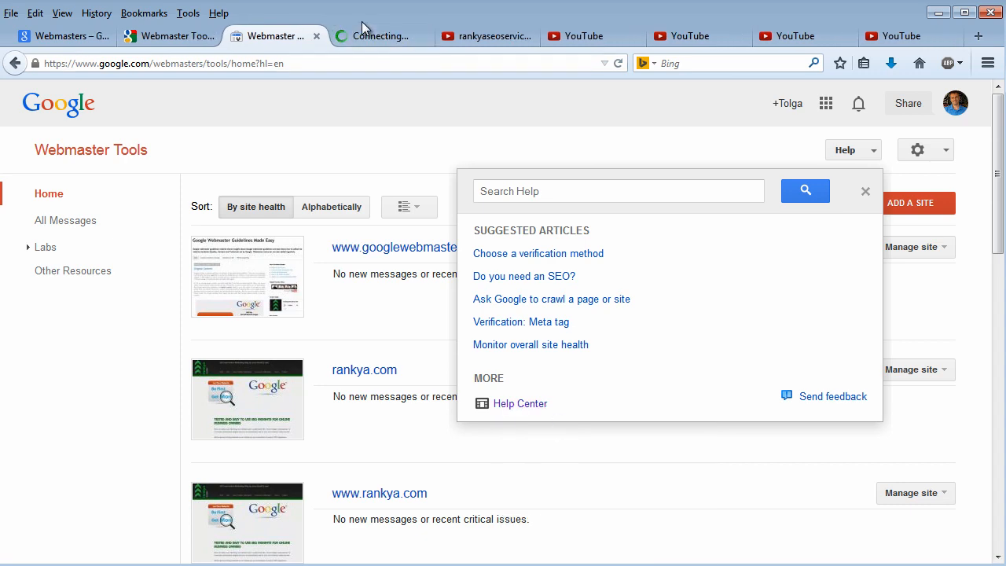
click(519, 404)
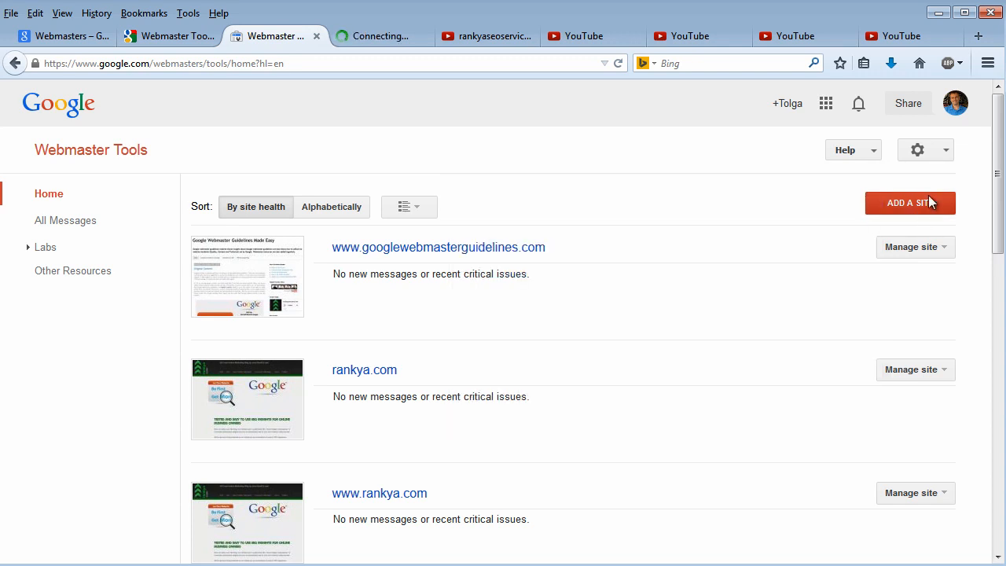
Step: Open Webmaster Tools Preferences and keep English as the message language
click(917, 149)
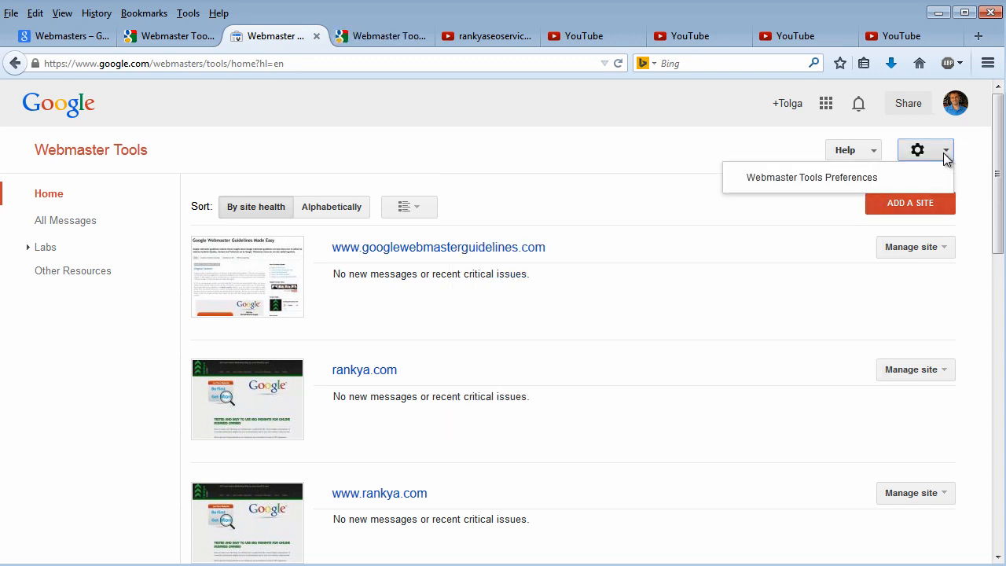
mouse_move(812, 177)
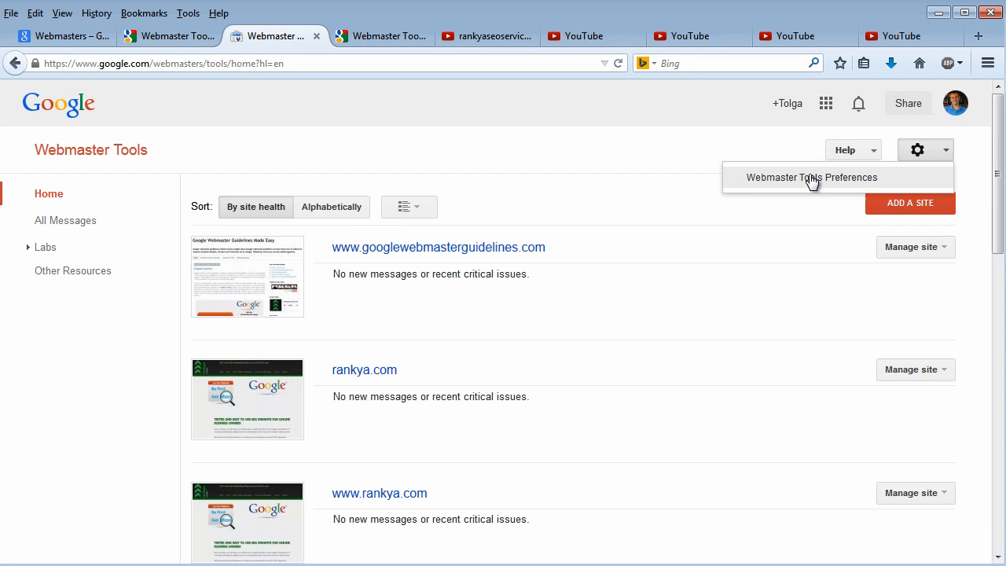
mouse_move(806, 182)
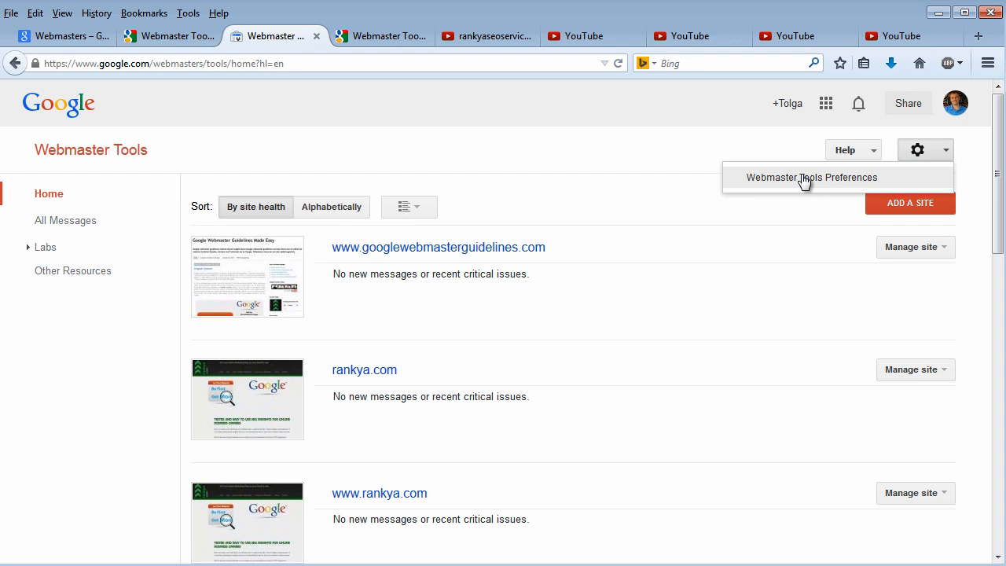
click(812, 177)
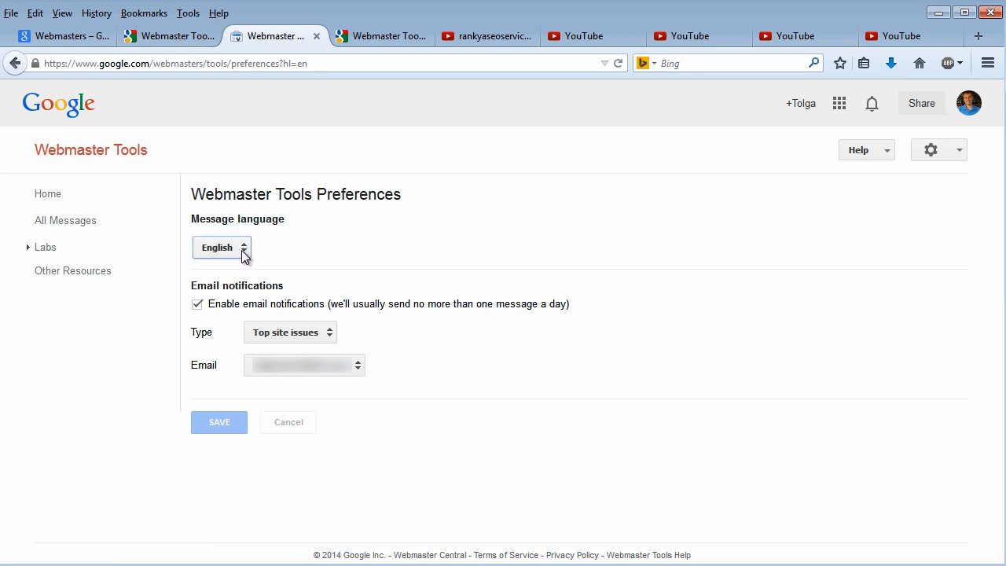
mouse_move(355, 309)
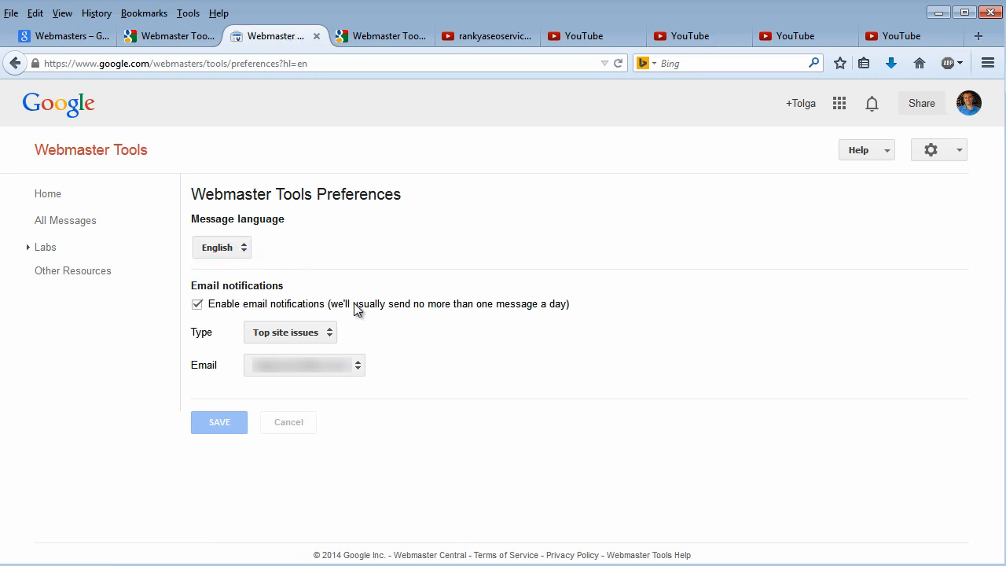
click(222, 247)
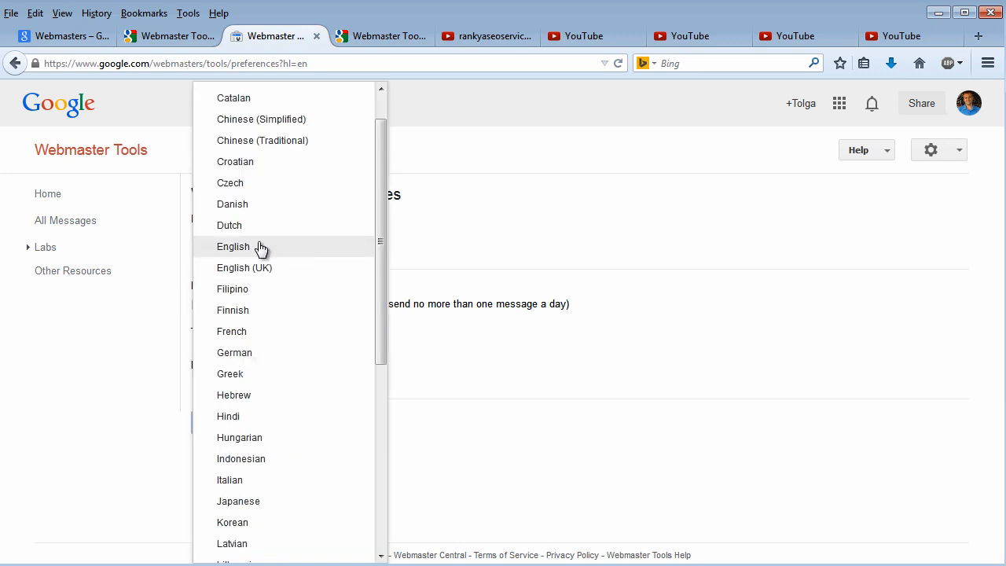
click(232, 246)
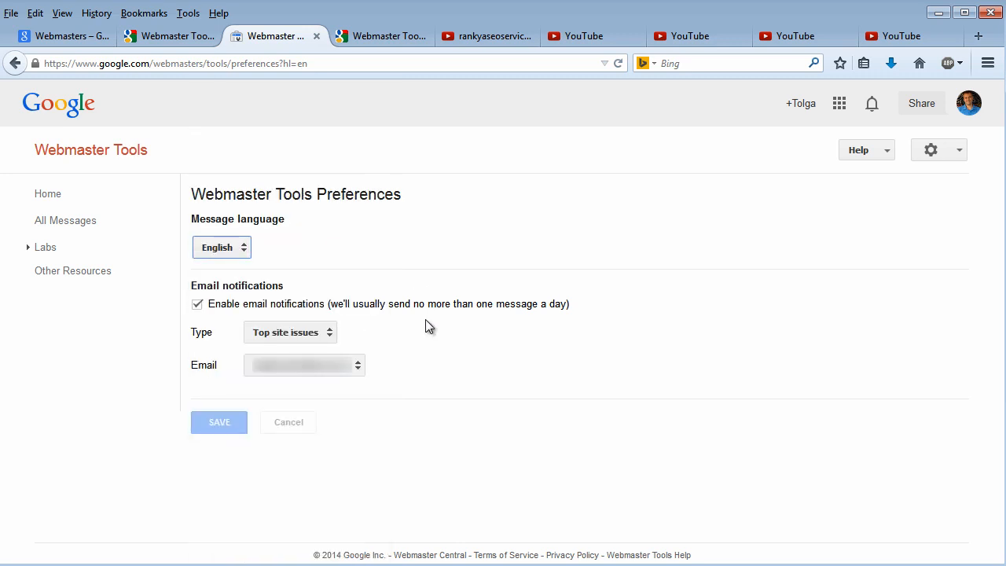
Step: Keep email notifications set to Top site issues and return to the home page
click(289, 332)
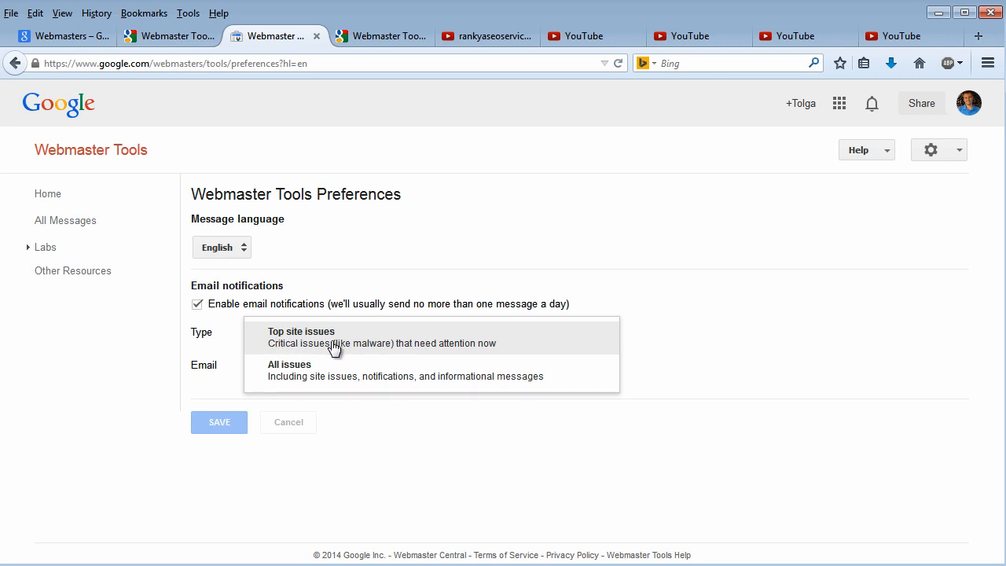
mouse_move(297, 379)
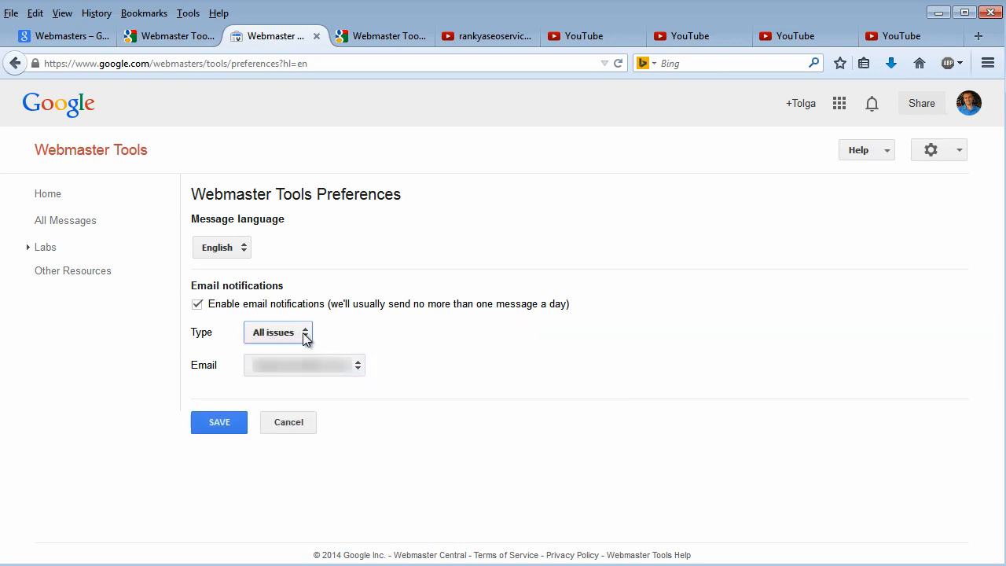
click(277, 332)
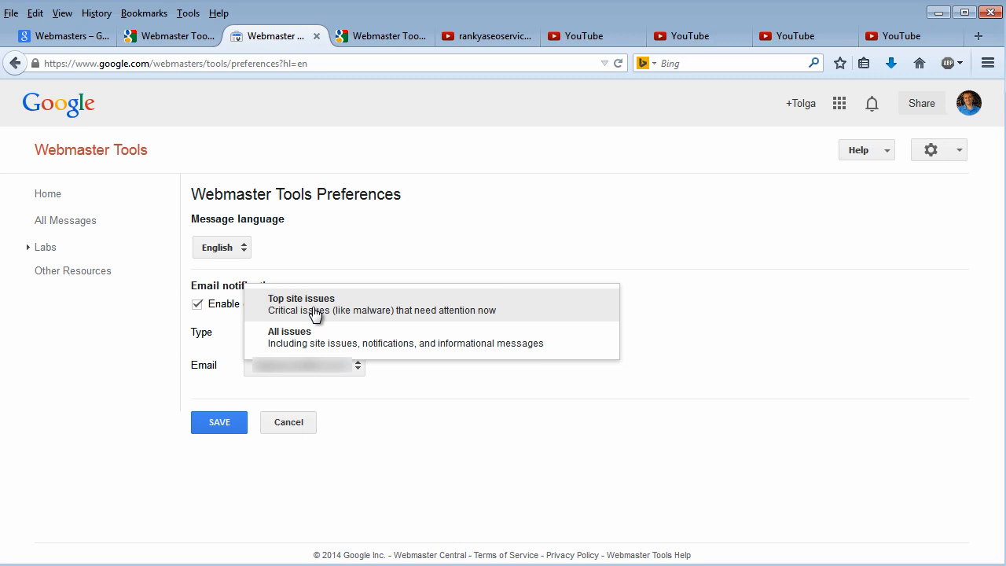
mouse_move(305, 337)
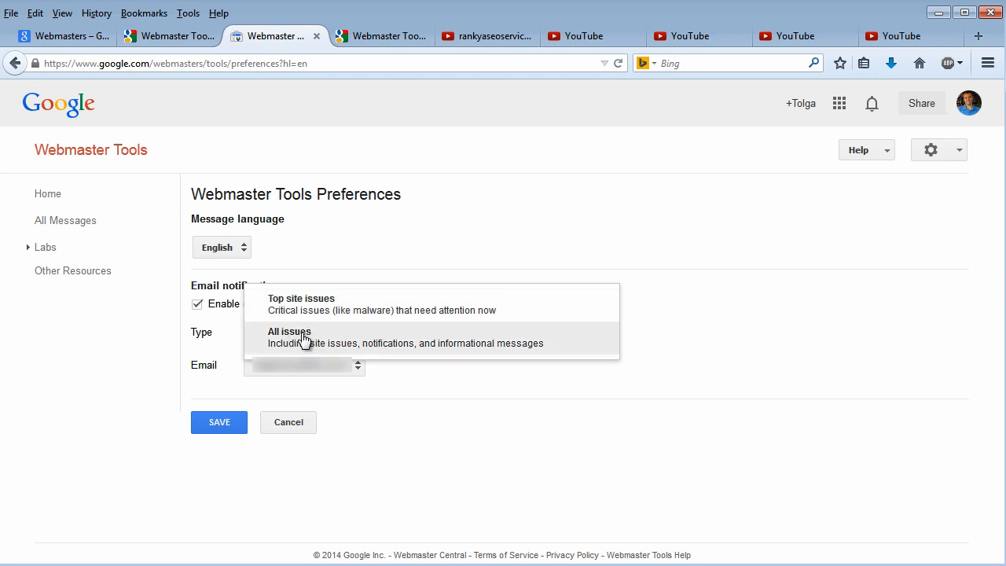
click(302, 304)
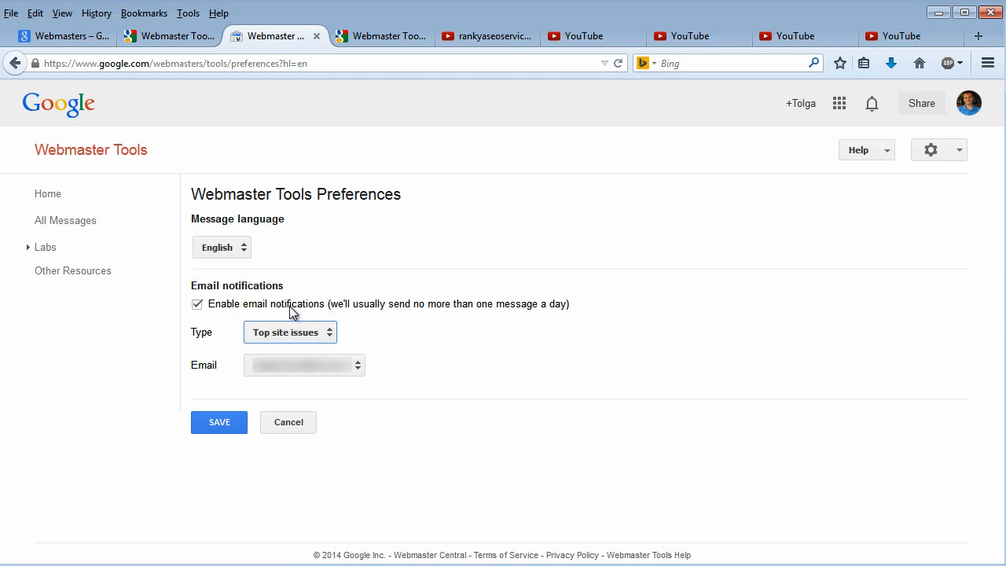
mouse_move(429, 298)
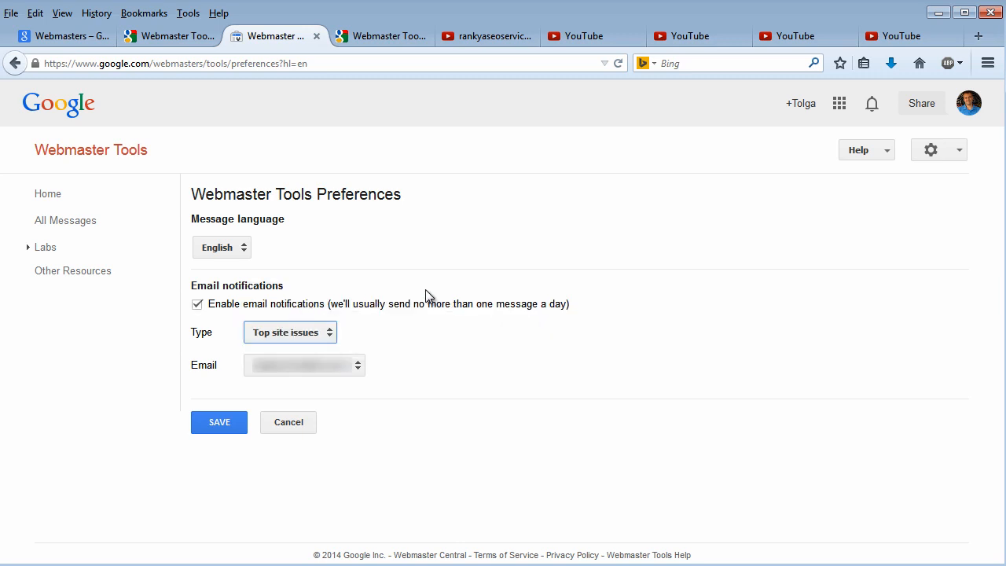
mouse_move(460, 301)
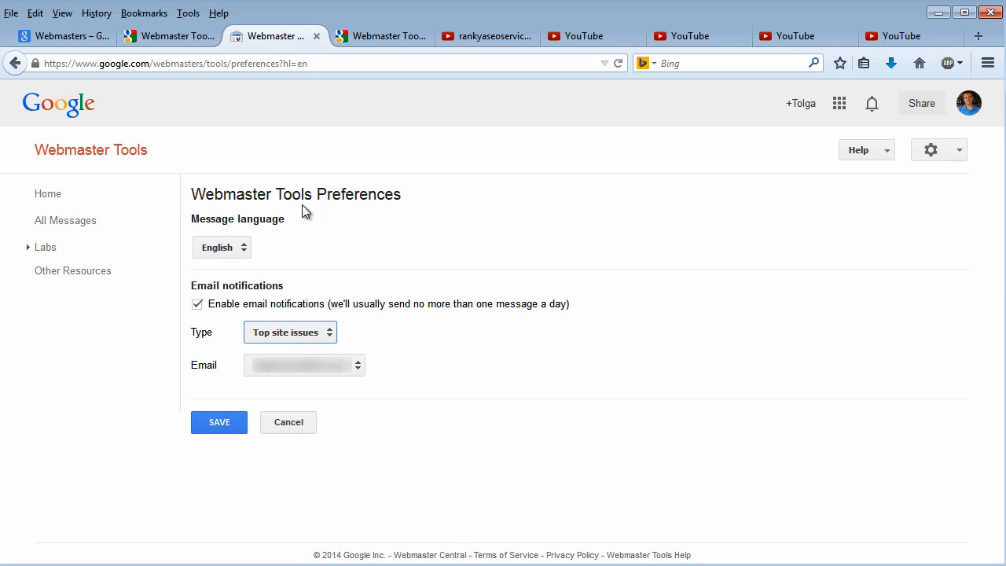
mouse_move(342, 220)
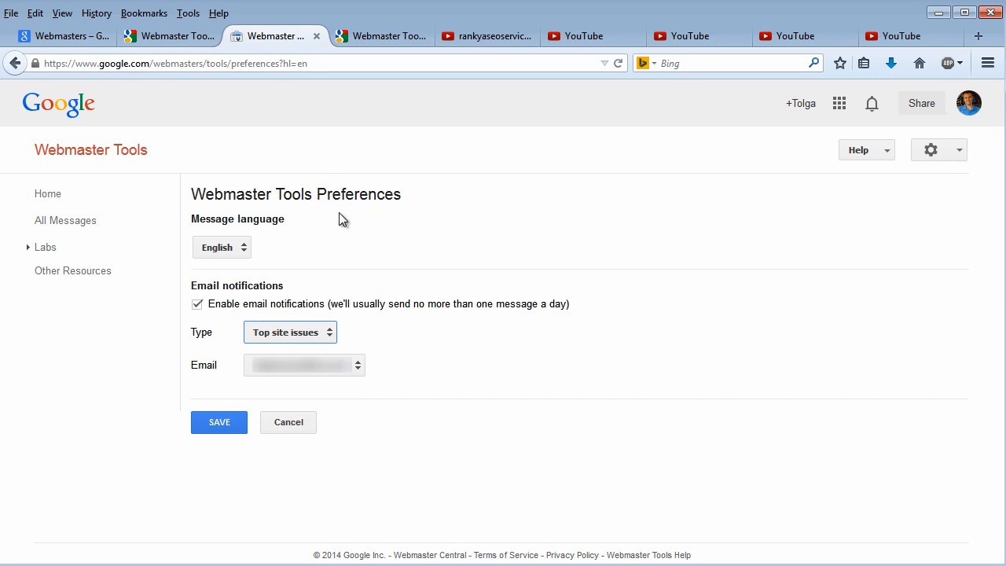
mouse_move(233, 361)
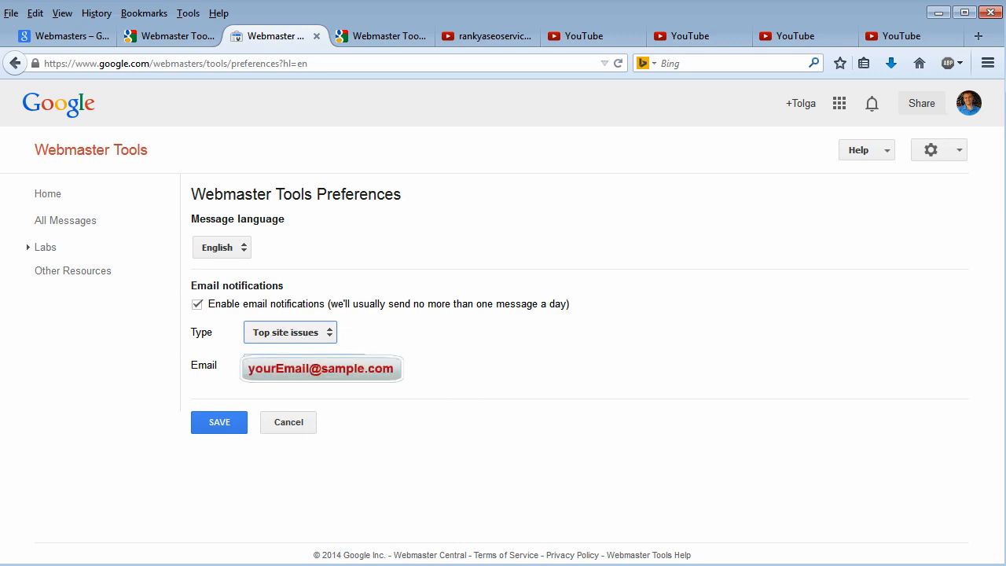
mouse_move(153, 157)
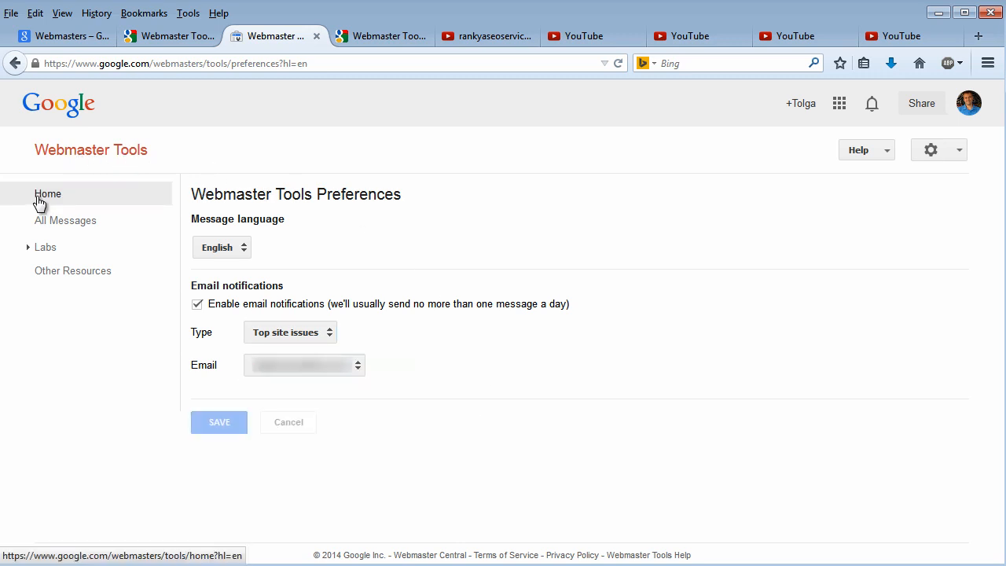
click(48, 193)
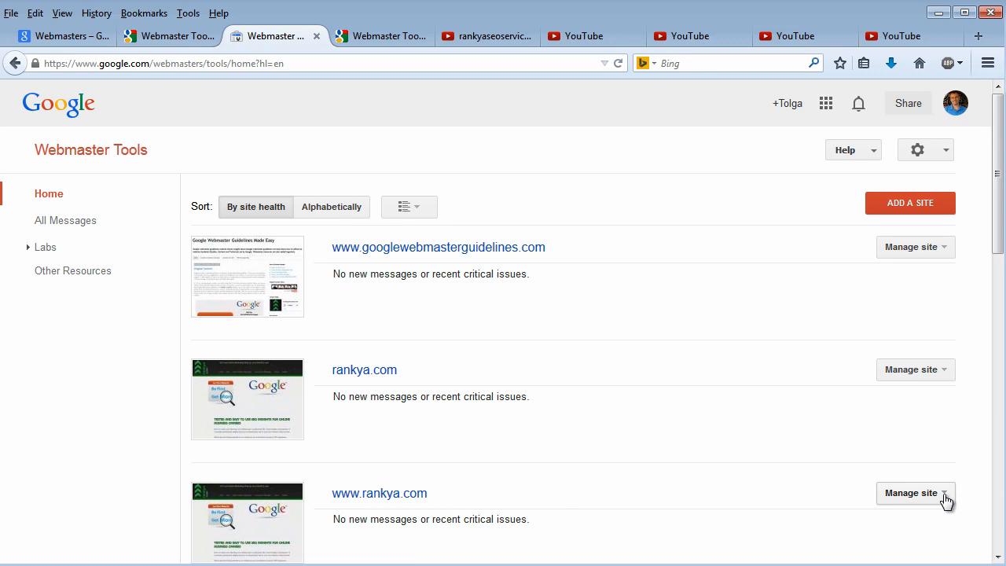
click(915, 370)
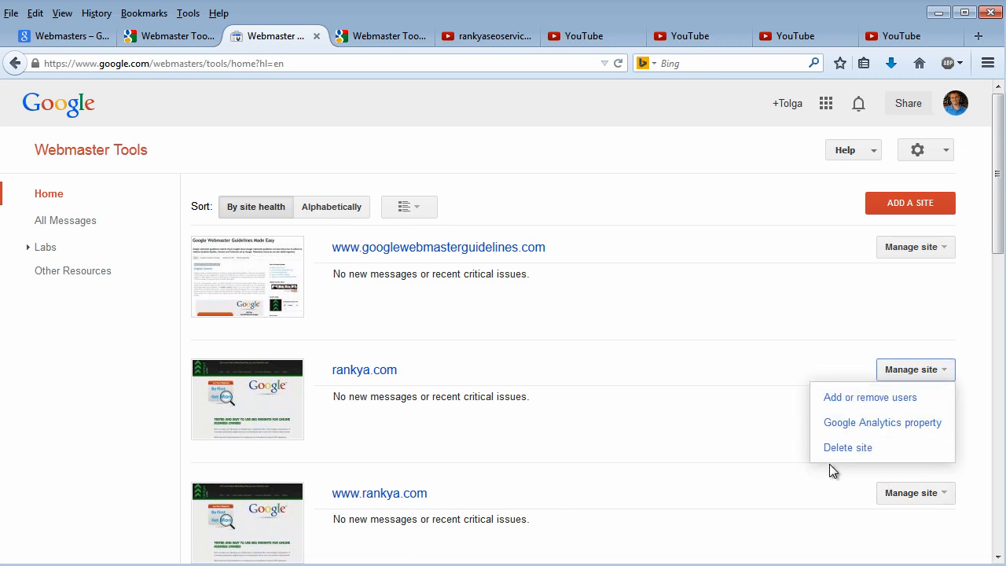
mouse_move(847, 401)
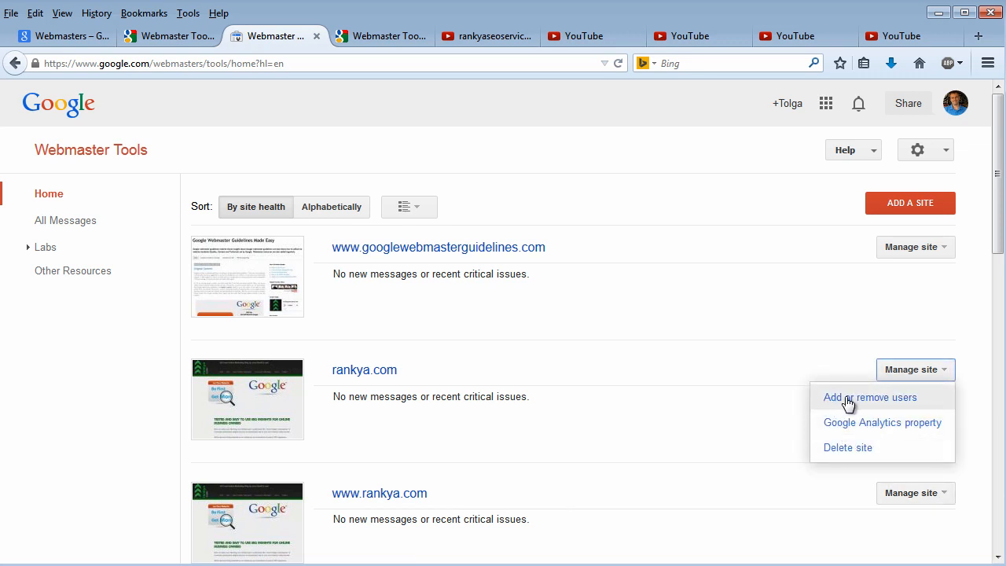
click(903, 278)
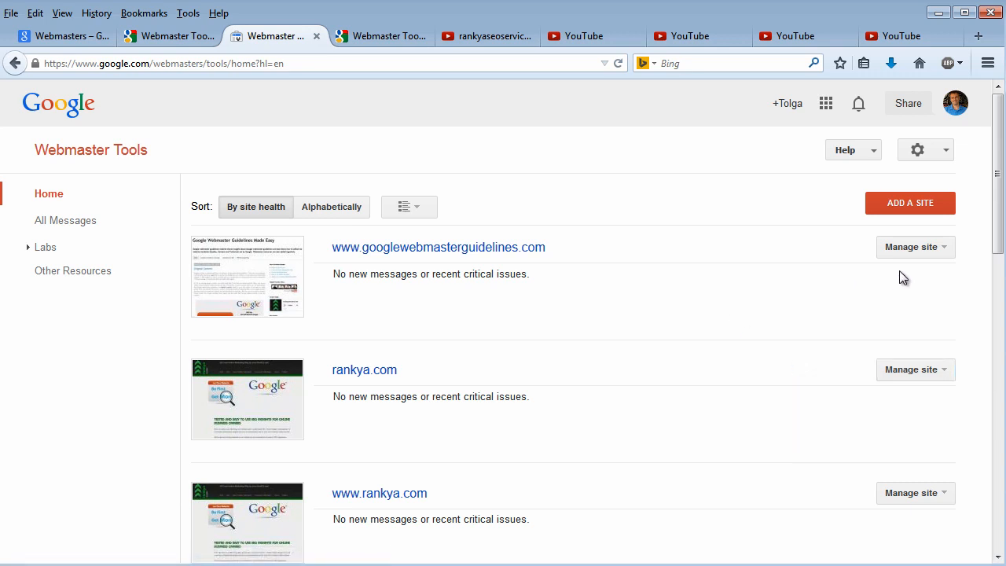
click(916, 246)
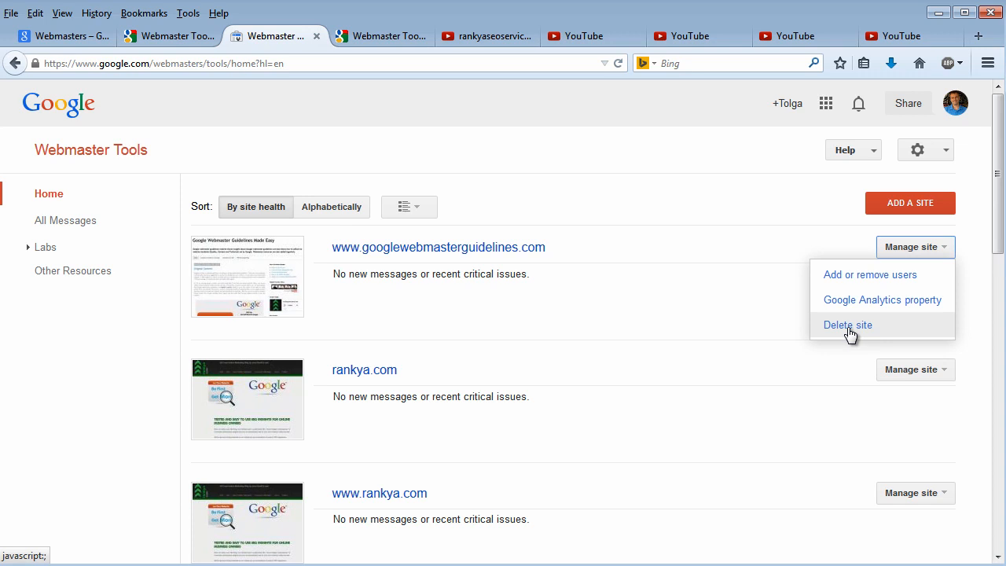
click(847, 325)
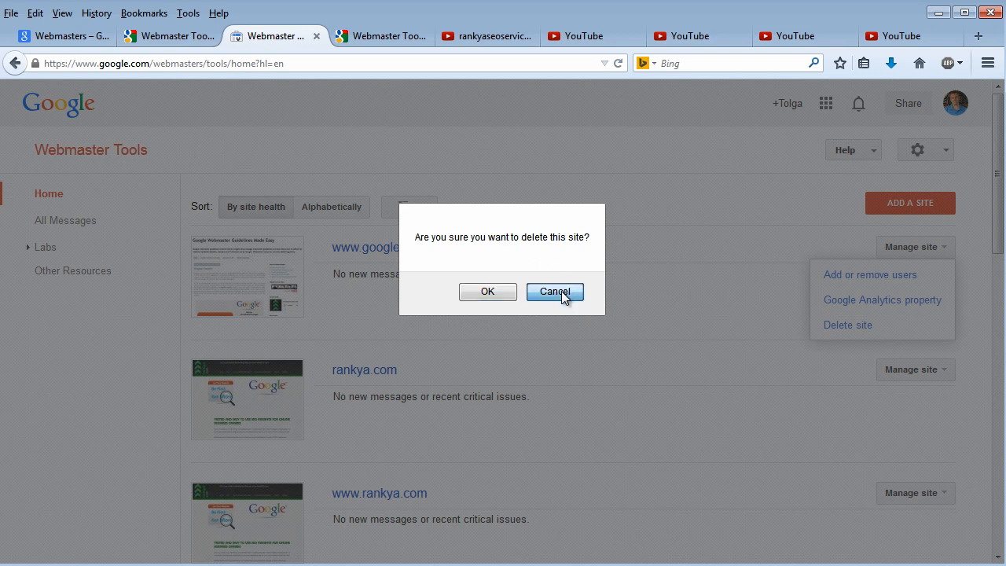
click(554, 292)
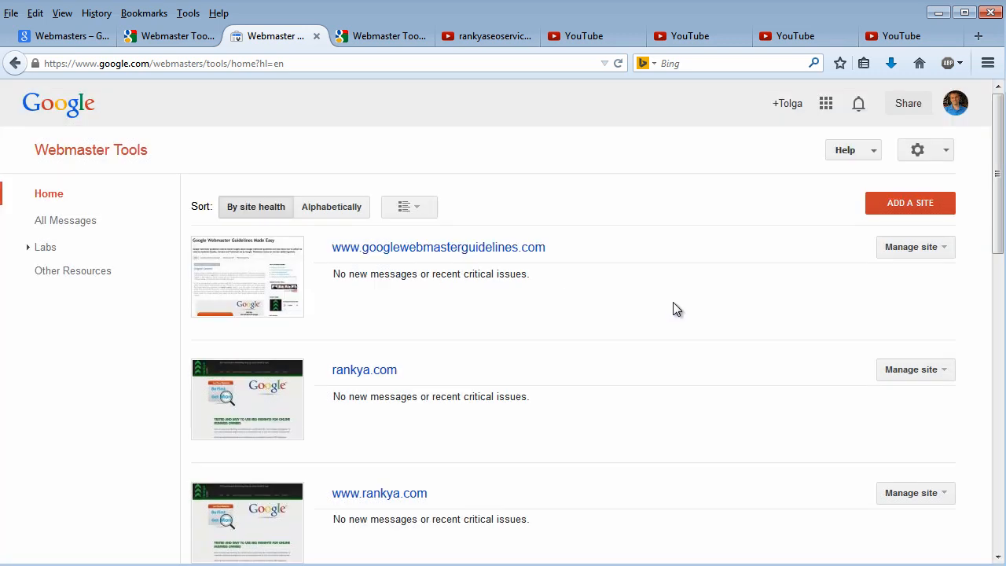
click(915, 246)
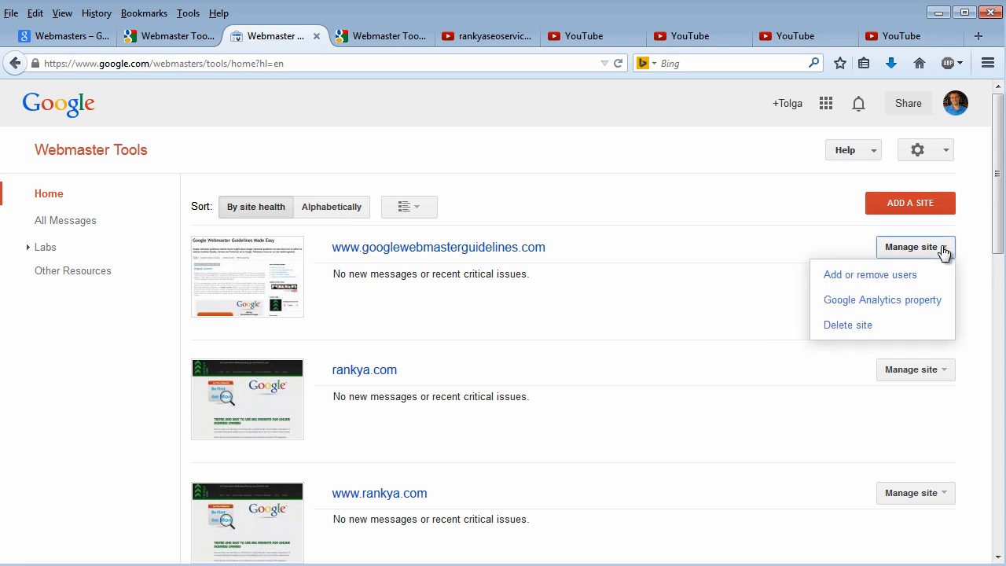
mouse_move(719, 323)
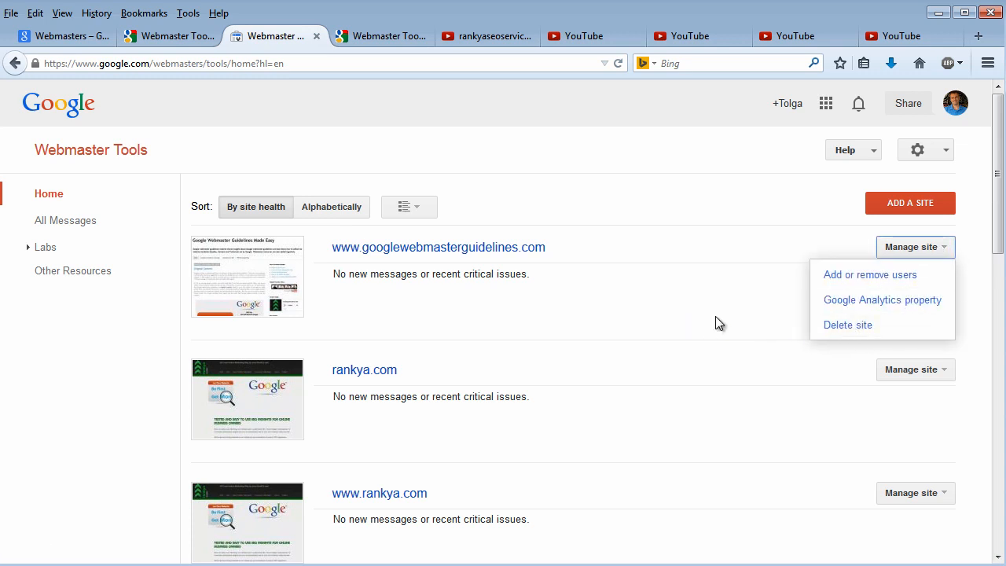
mouse_move(955, 257)
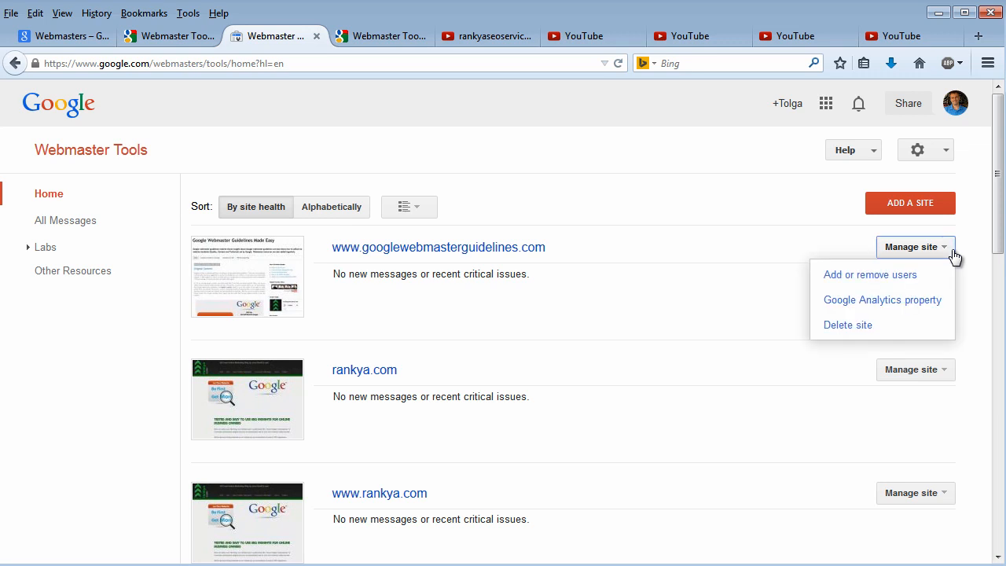
mouse_move(836, 280)
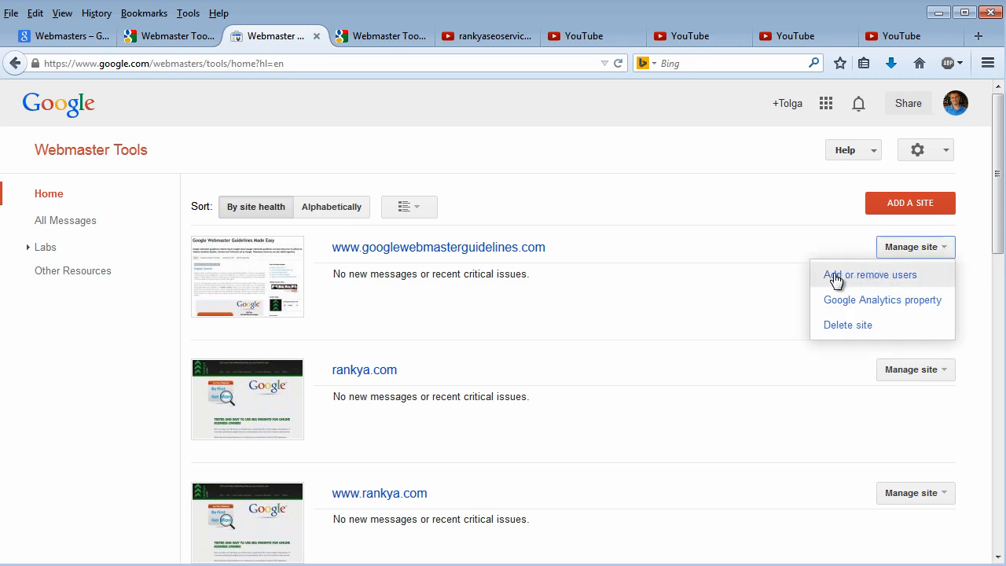
mouse_move(859, 285)
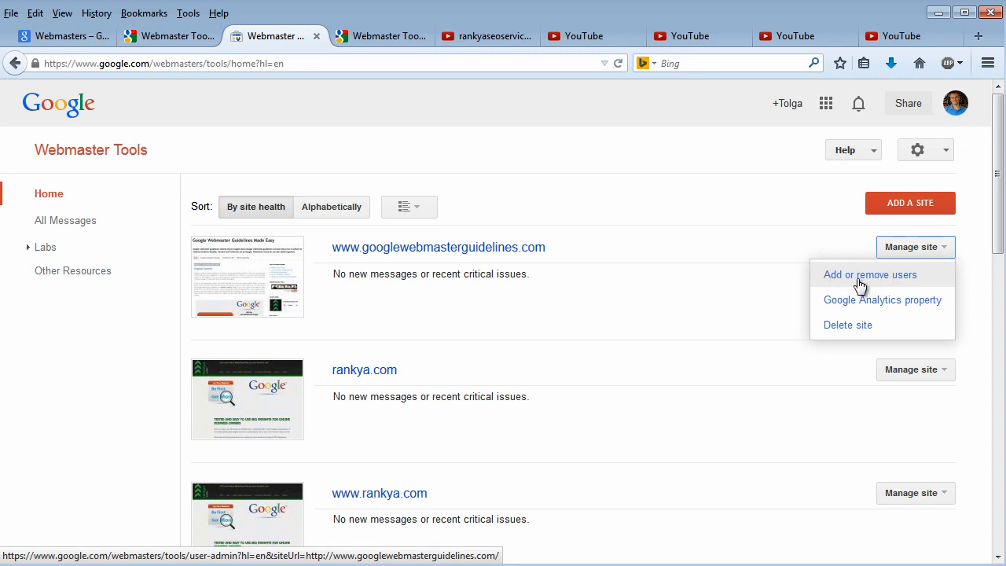
mouse_move(873, 282)
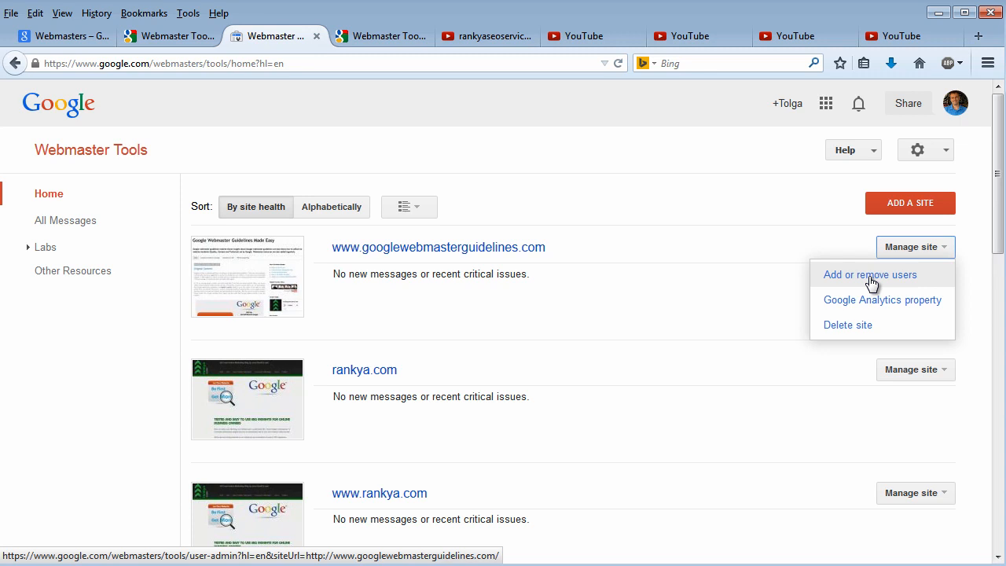
mouse_move(137, 220)
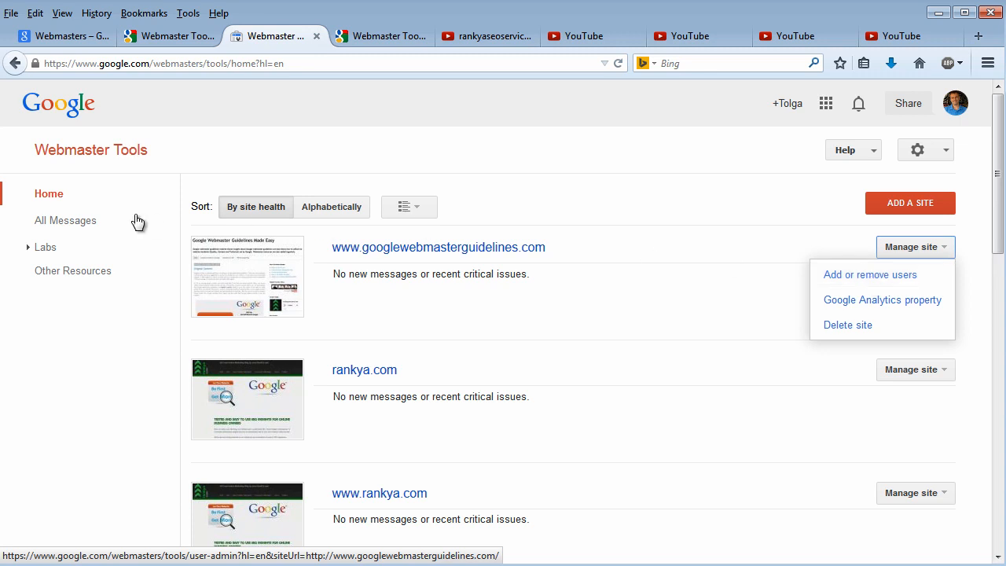
mouse_move(171, 157)
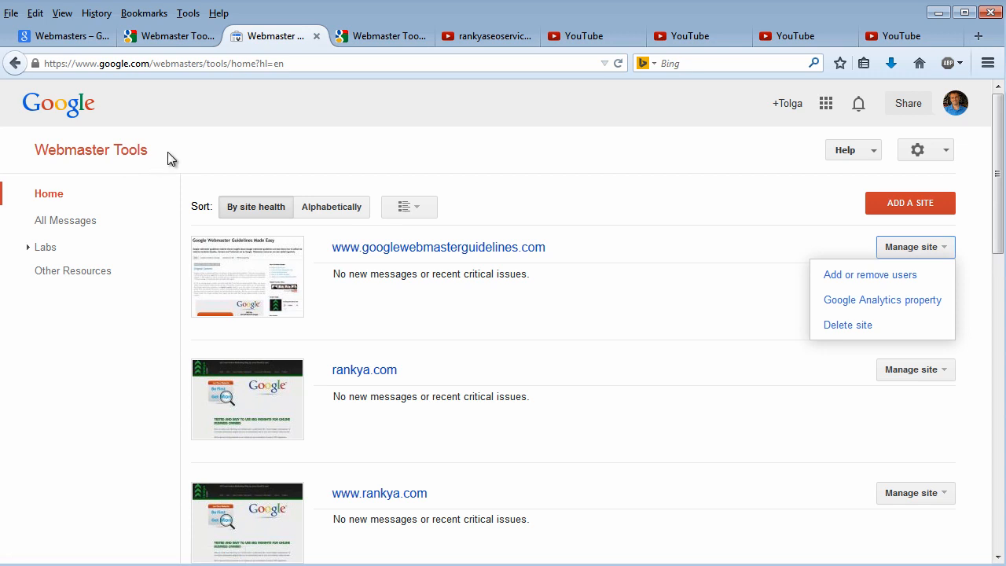
mouse_move(867, 280)
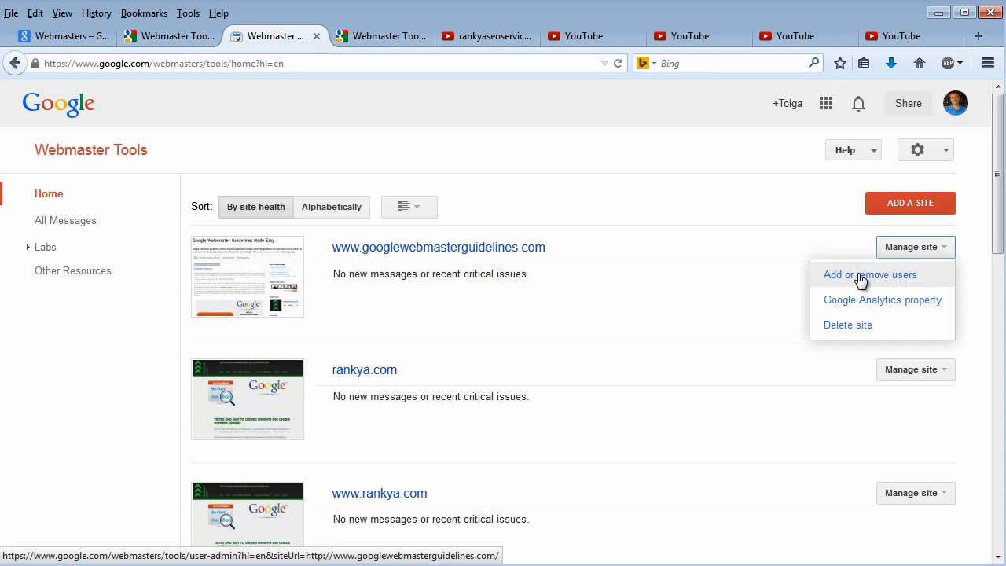
mouse_move(858, 281)
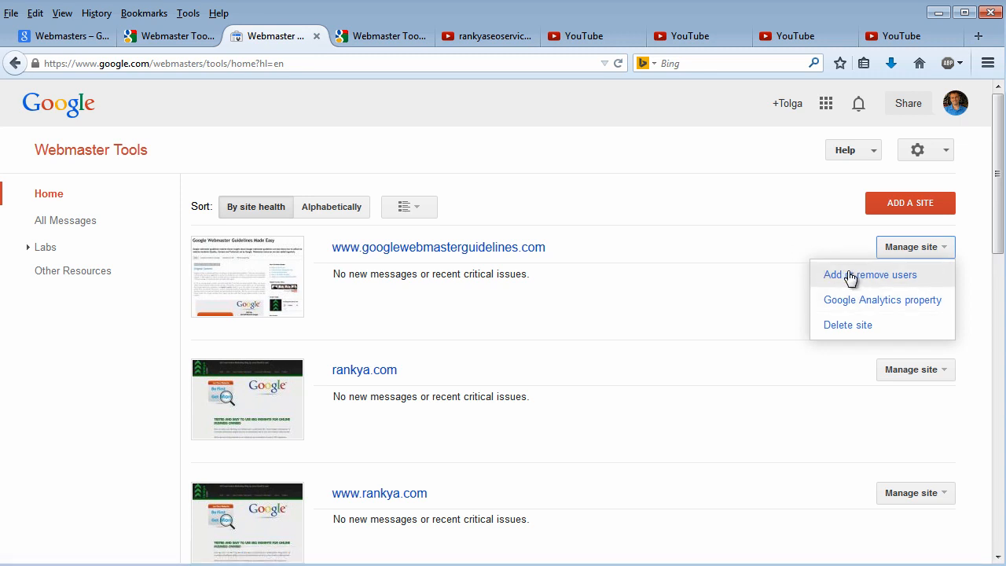
mouse_move(871, 306)
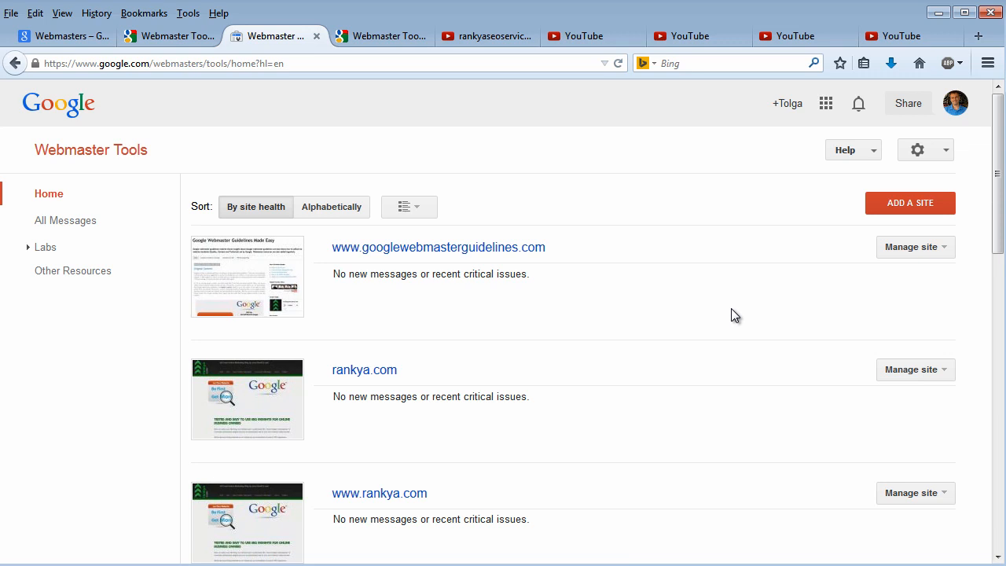
mouse_move(478, 435)
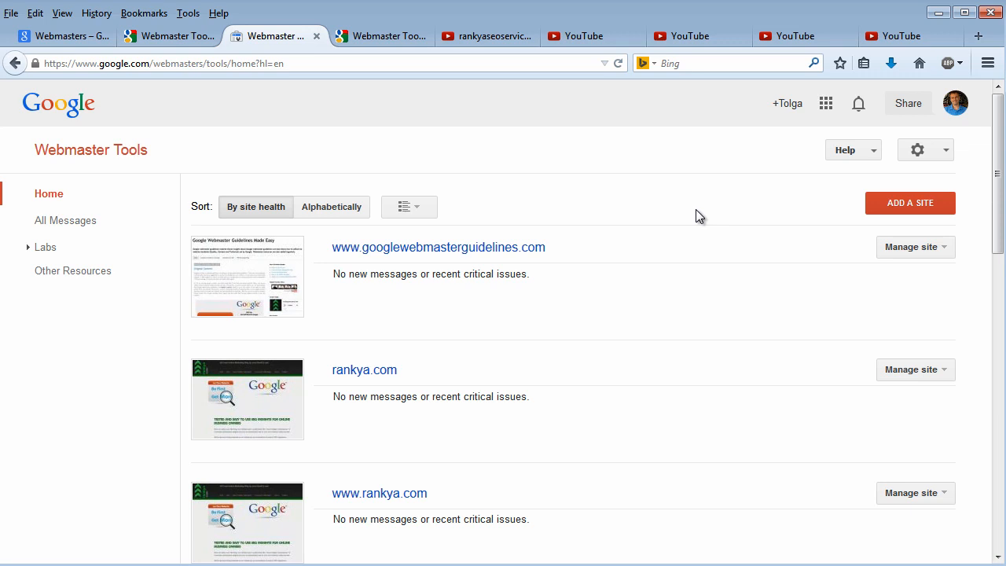
mouse_move(765, 399)
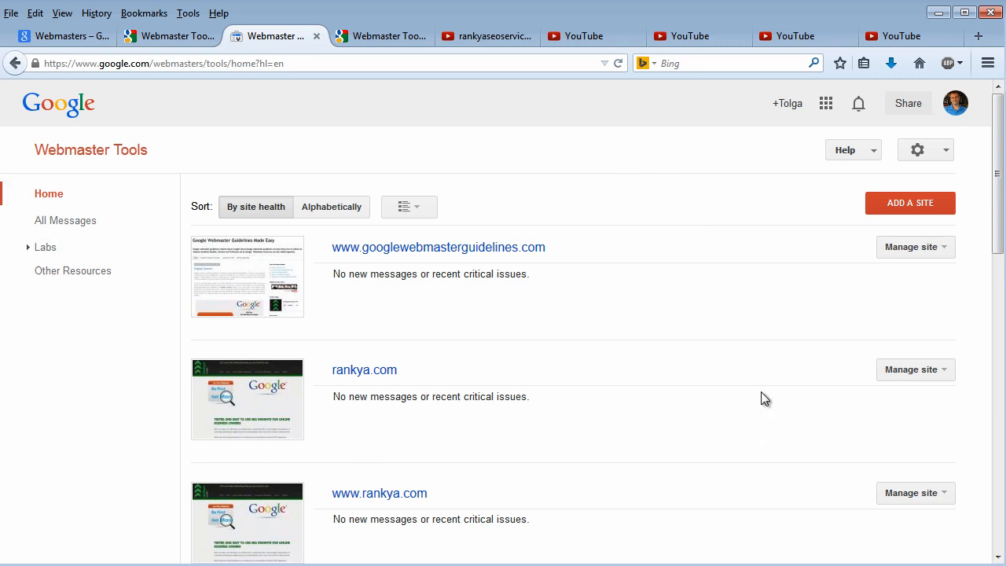
mouse_move(667, 194)
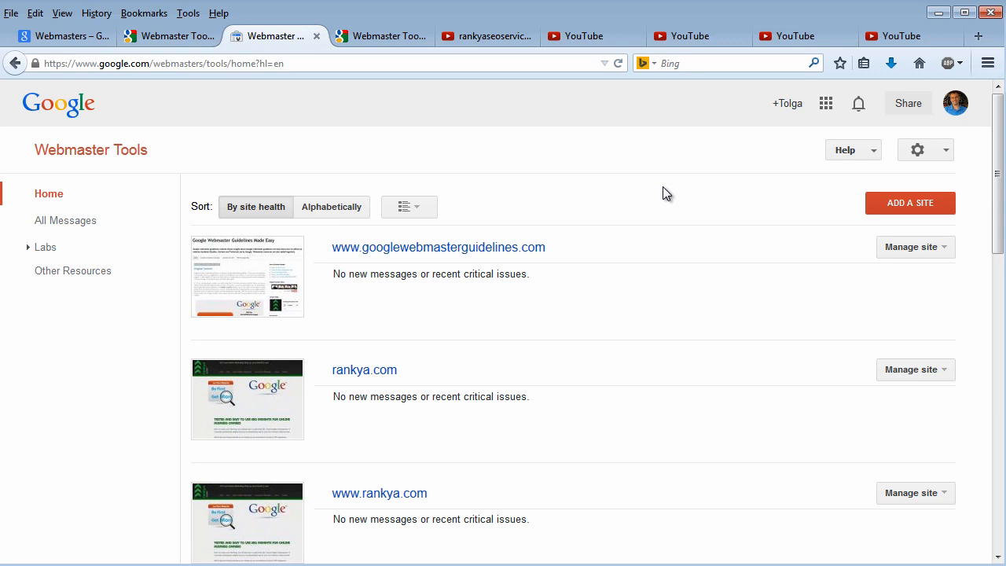
mouse_move(670, 197)
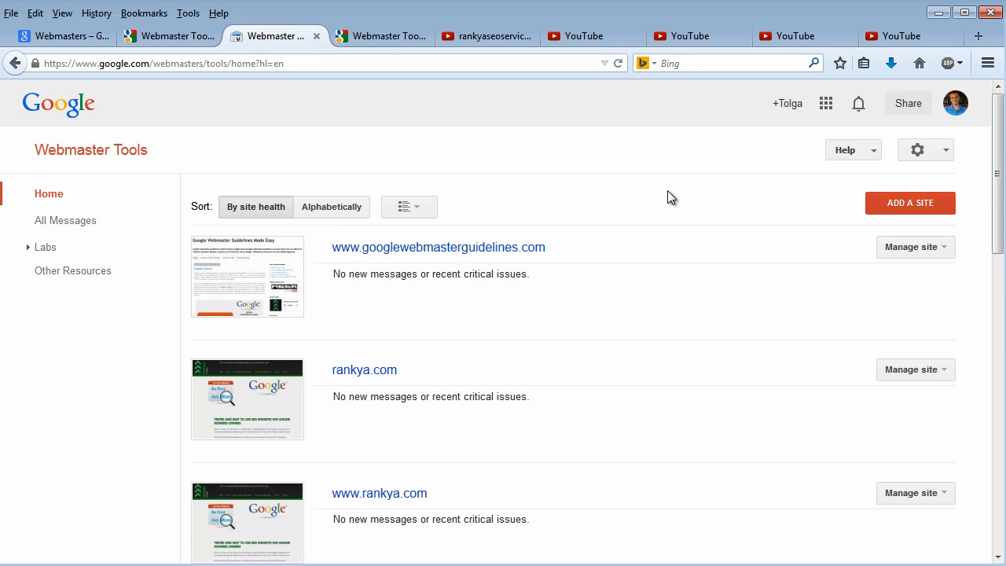
mouse_move(617, 194)
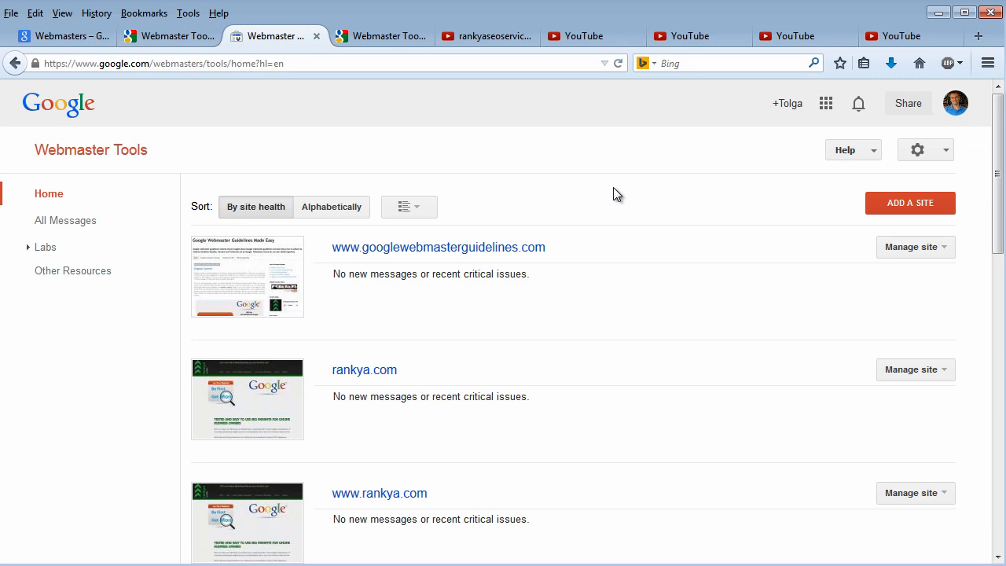
mouse_move(582, 190)
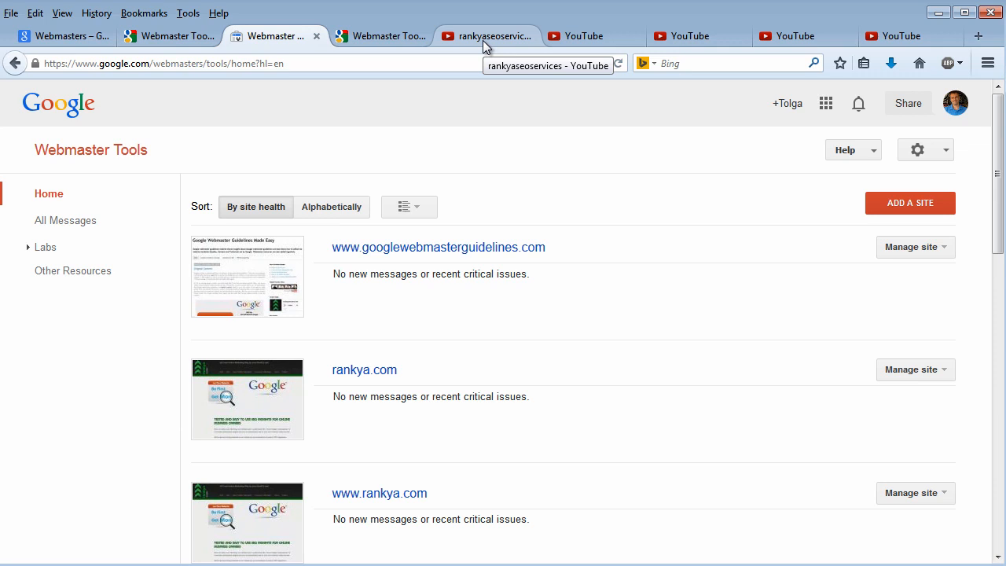
mouse_move(90, 150)
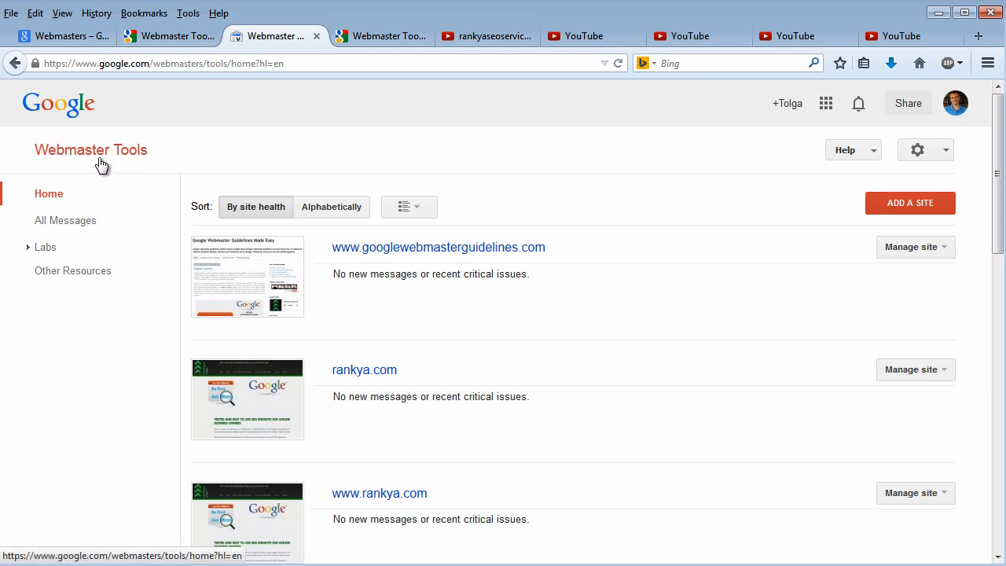
mouse_move(488, 36)
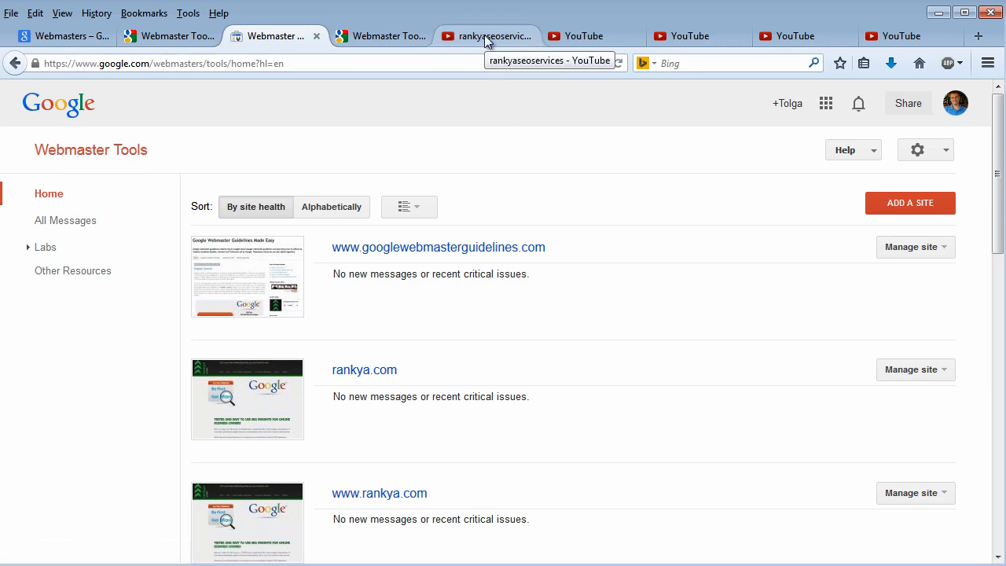
Step: Switch to the rankyaseoservices YouTube channel tab
click(488, 36)
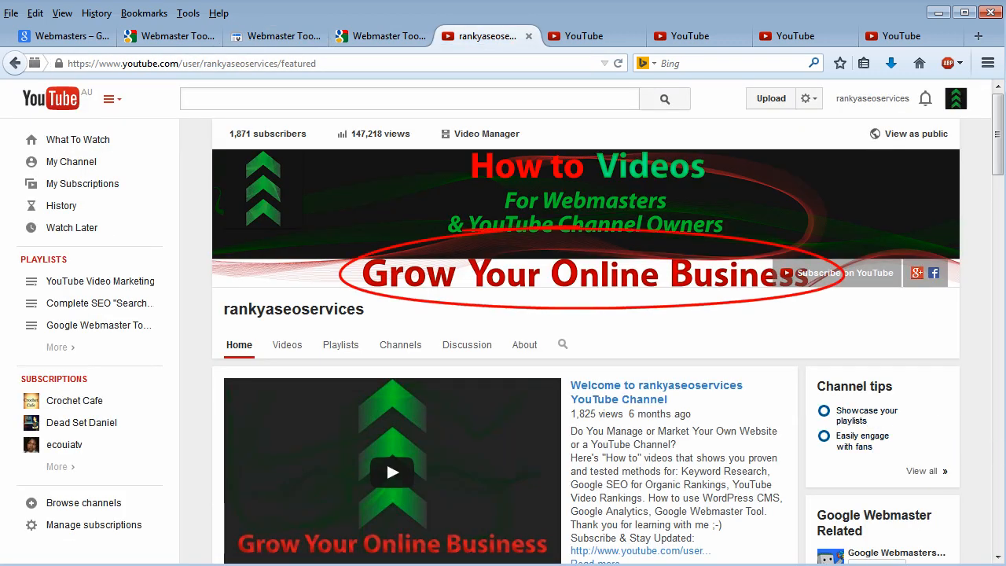